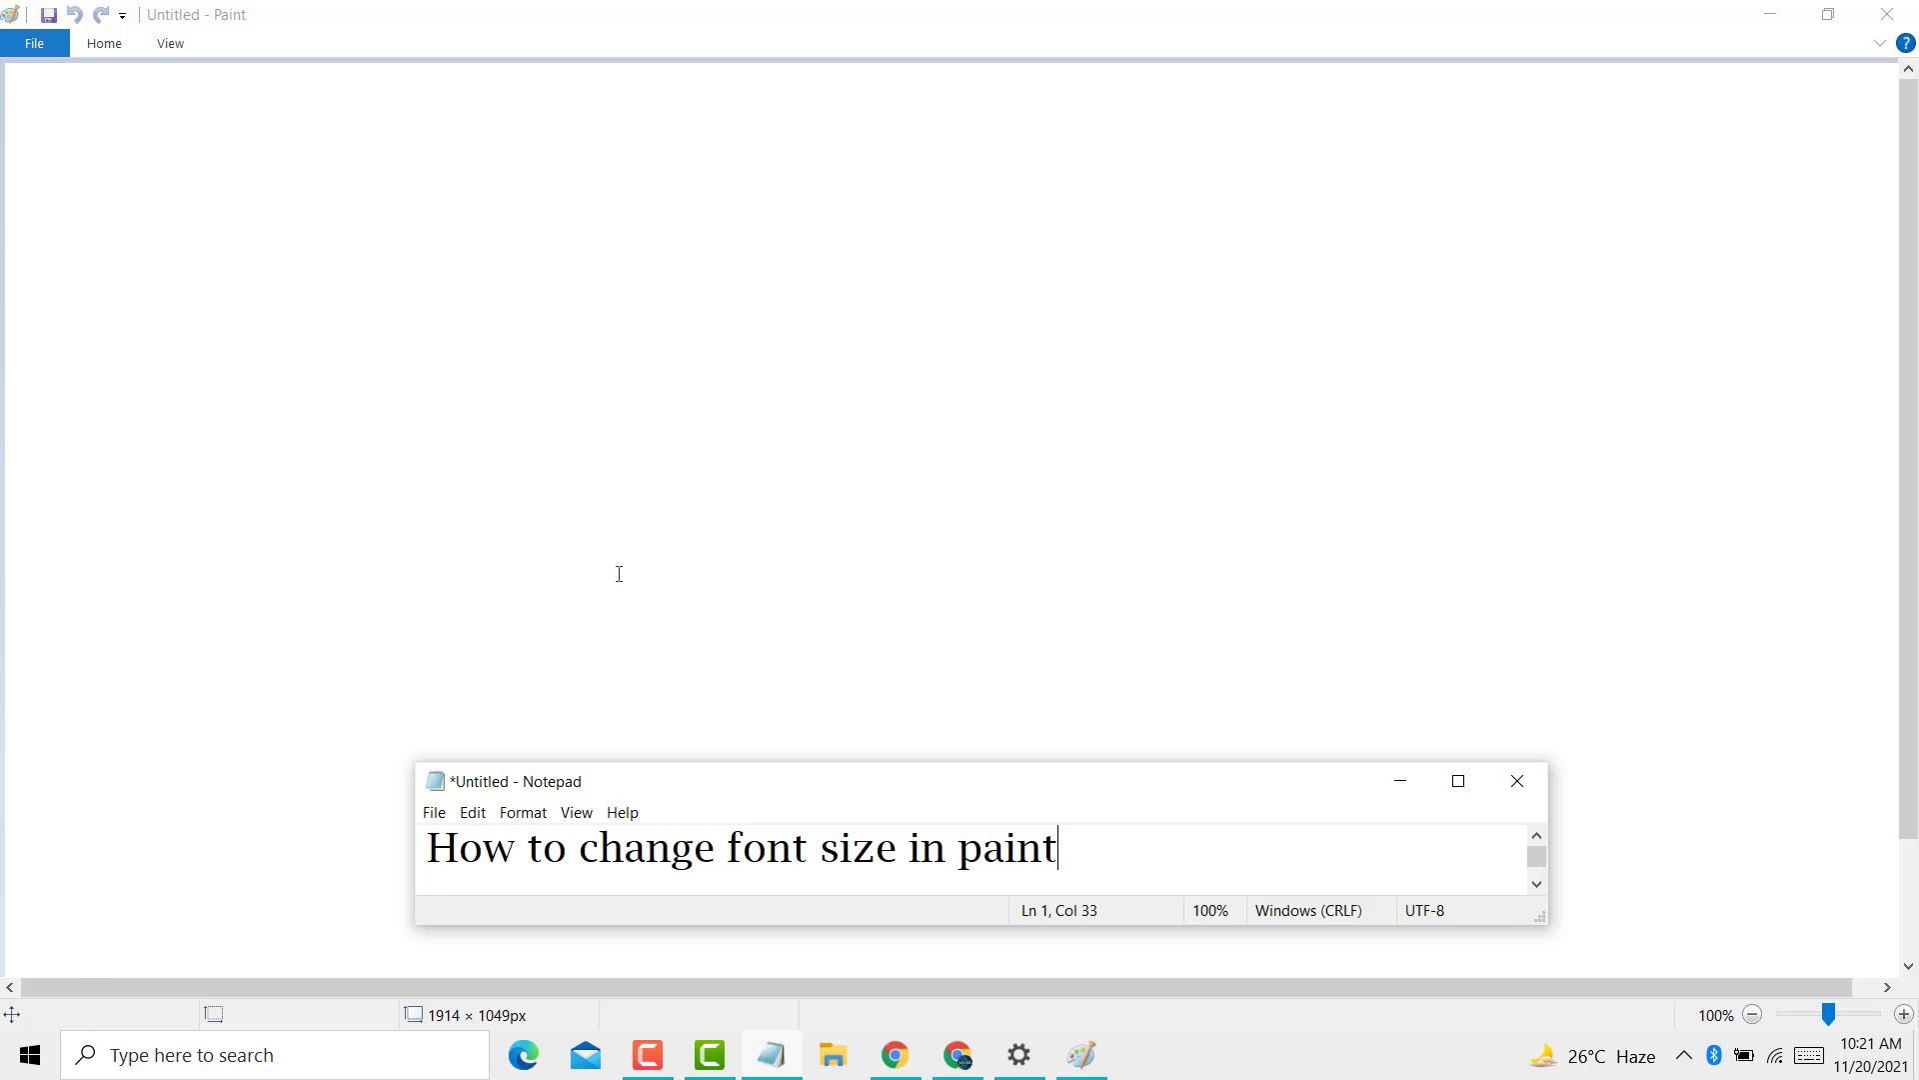
mouse_move(540, 879)
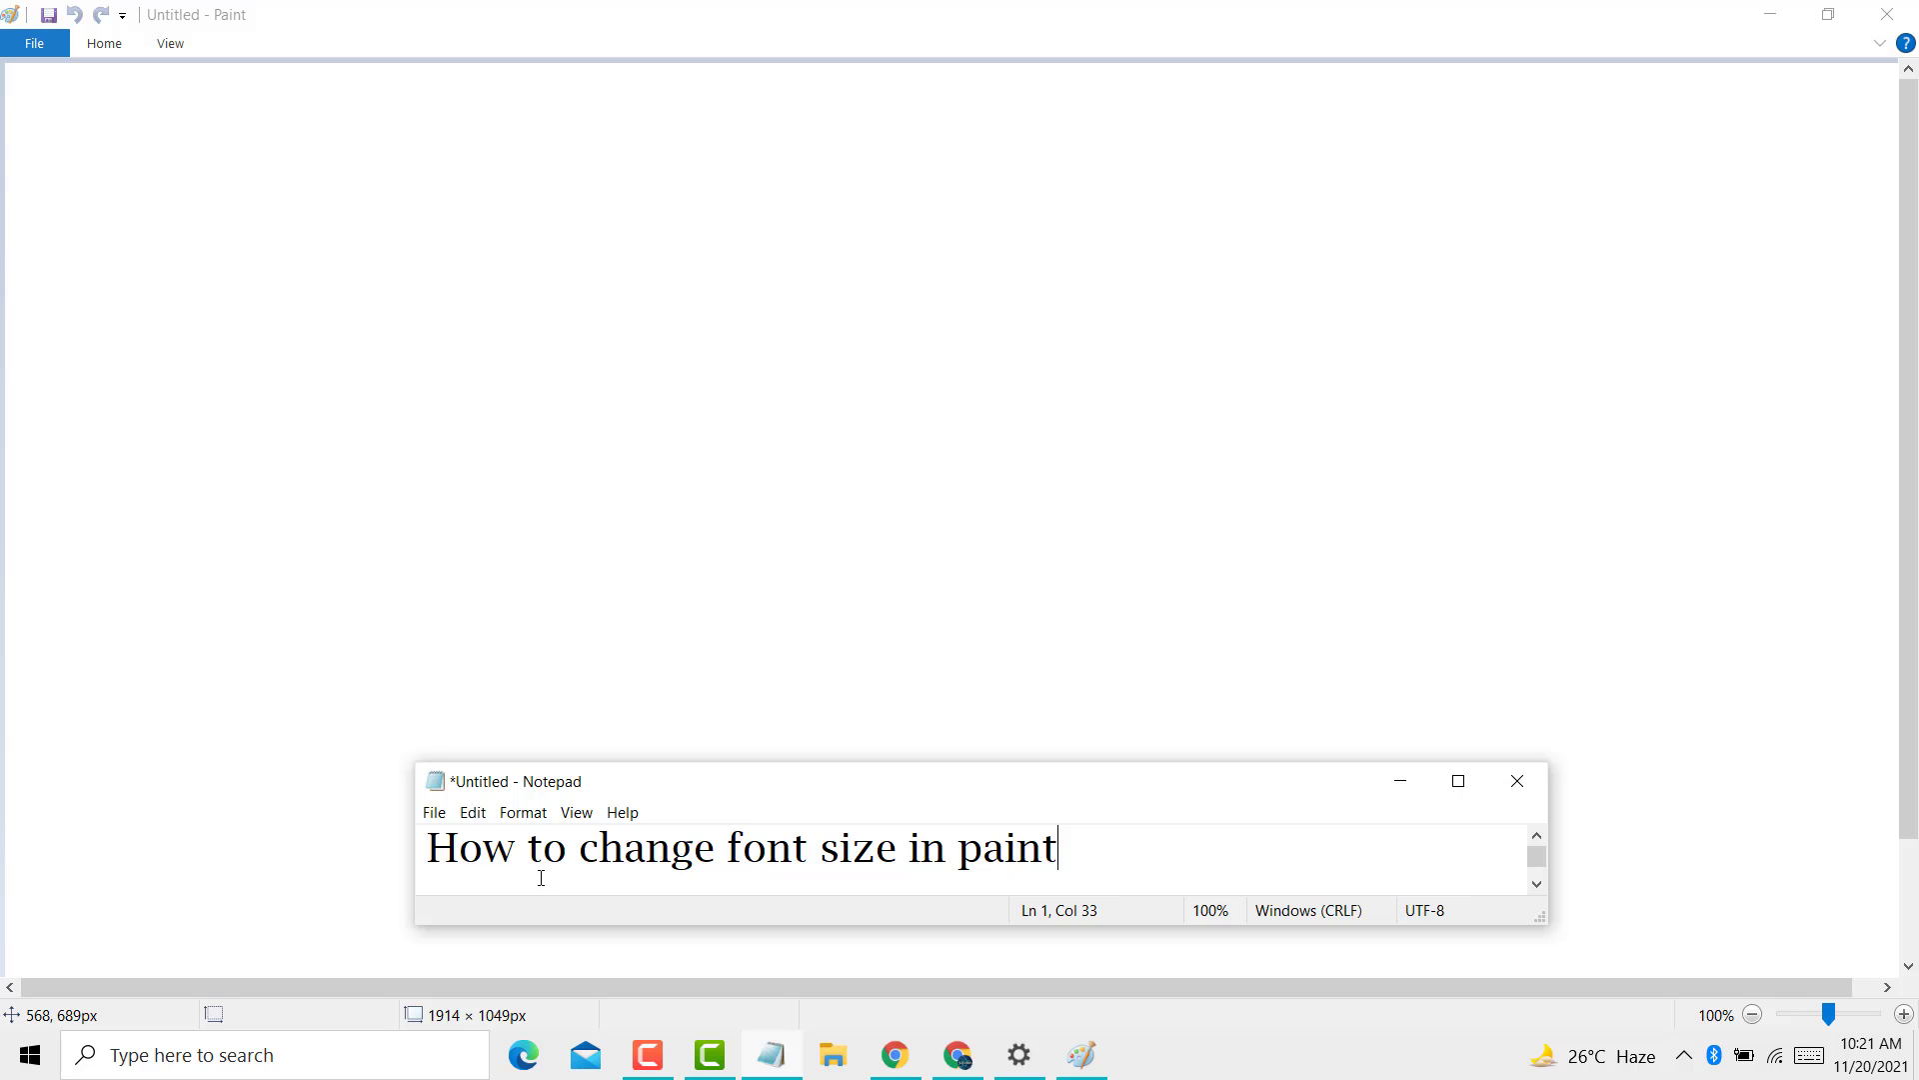
mouse_move(776, 884)
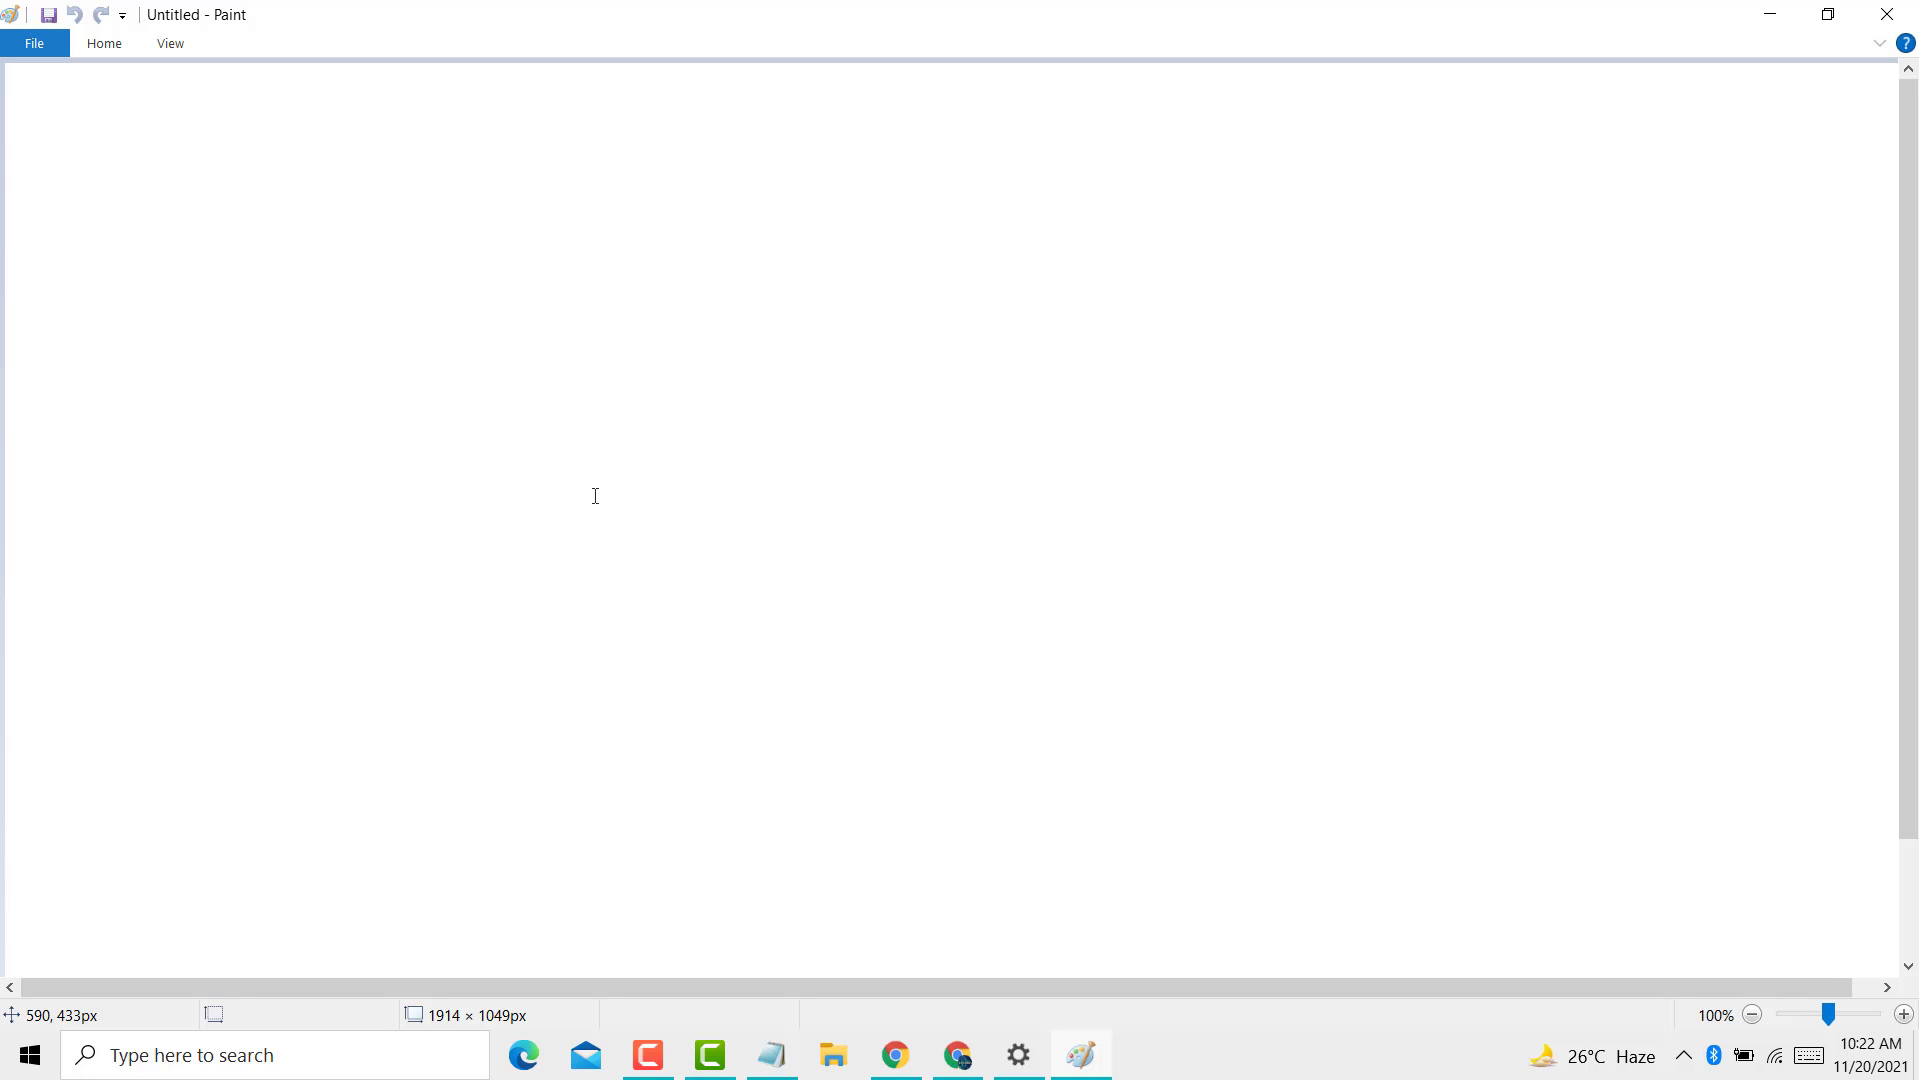
mouse_move(136, 80)
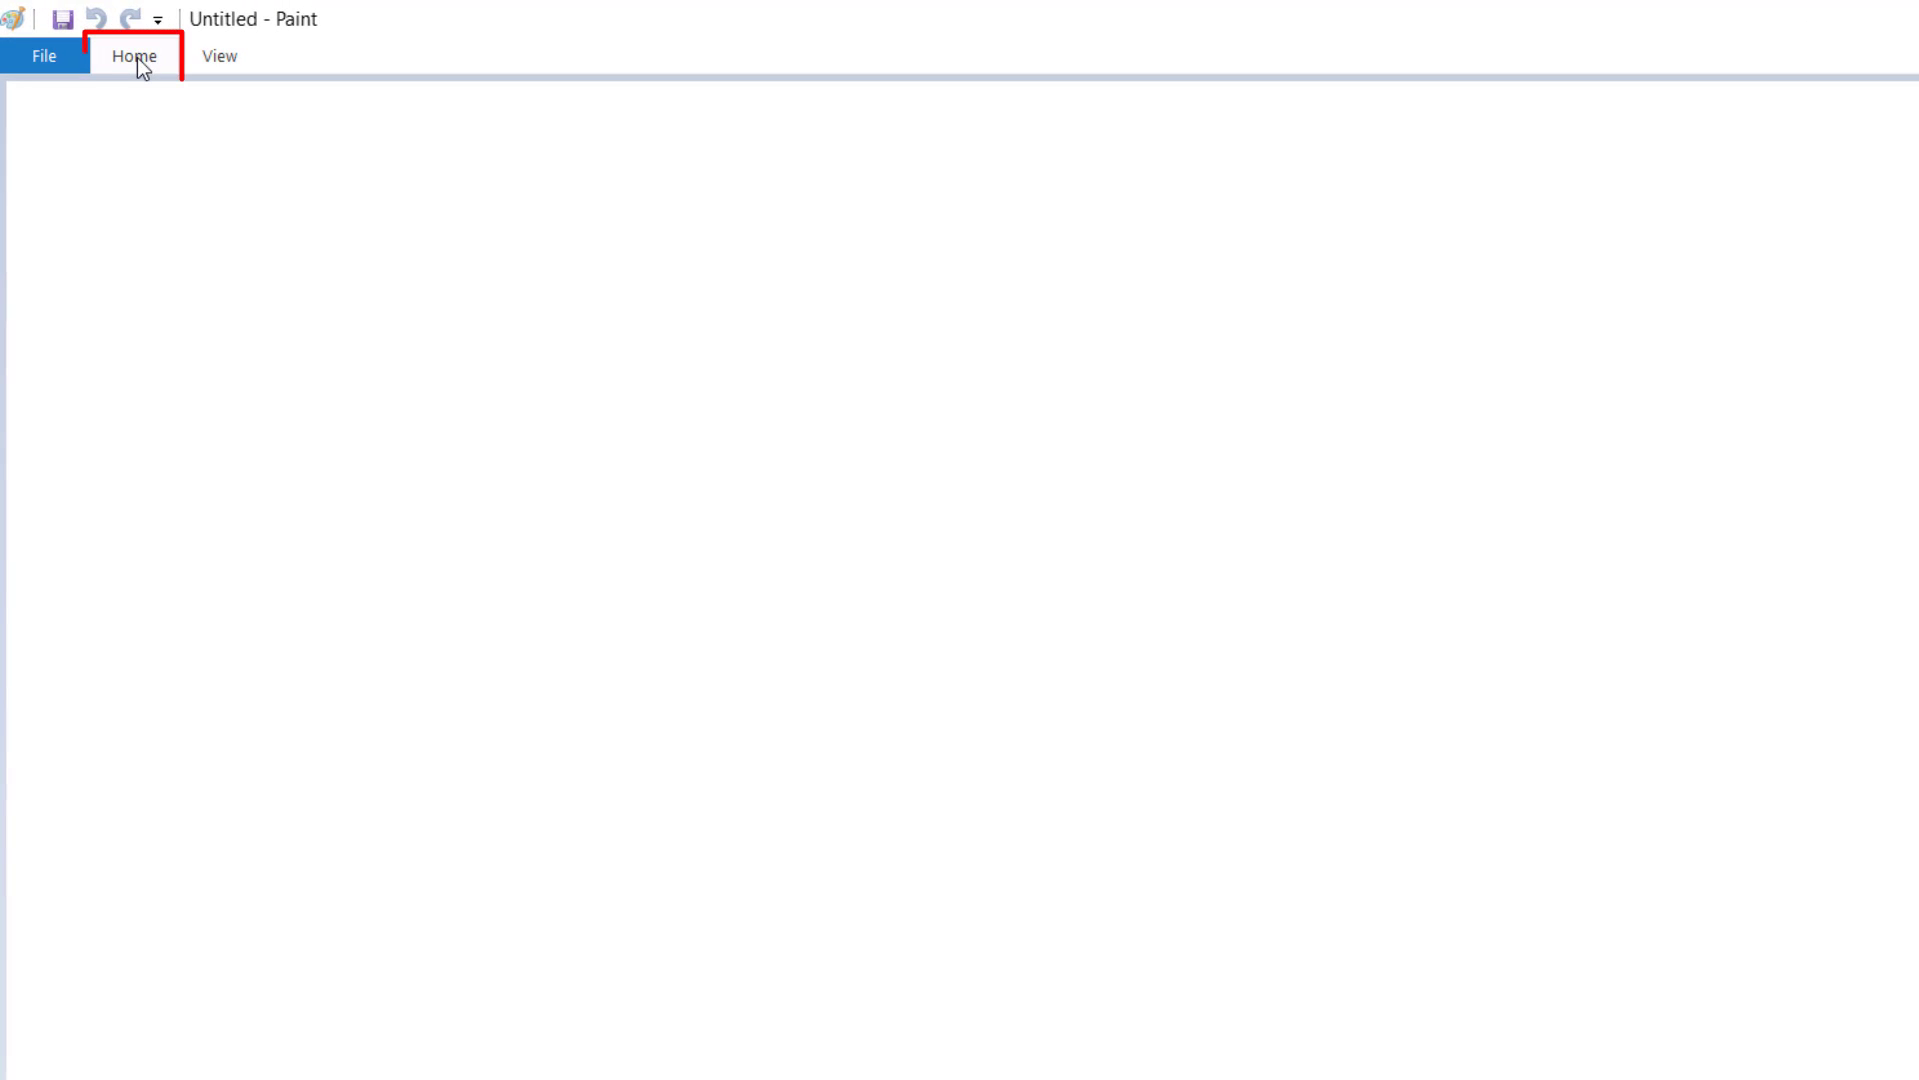
Add a wide text box on the upper canvas reading 'How to change font size in paint'
click(136, 55)
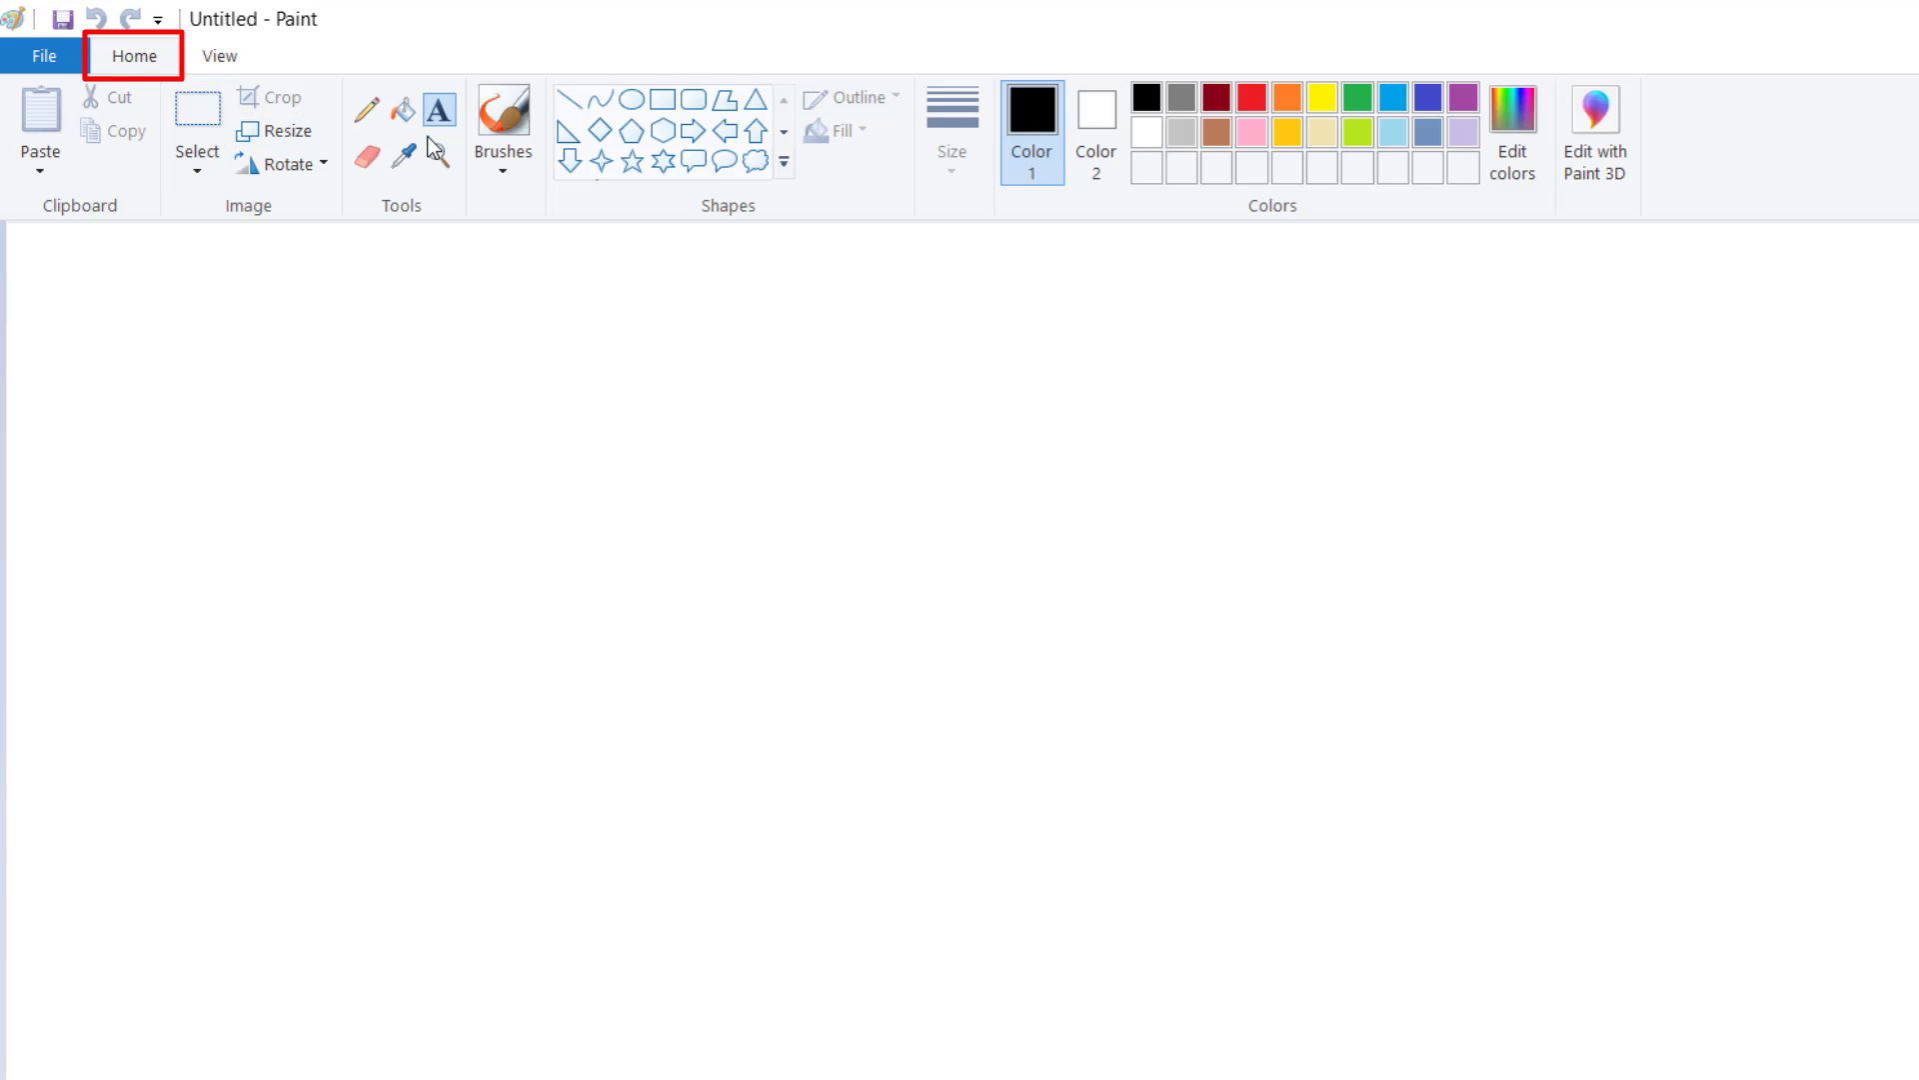
mouse_move(438, 124)
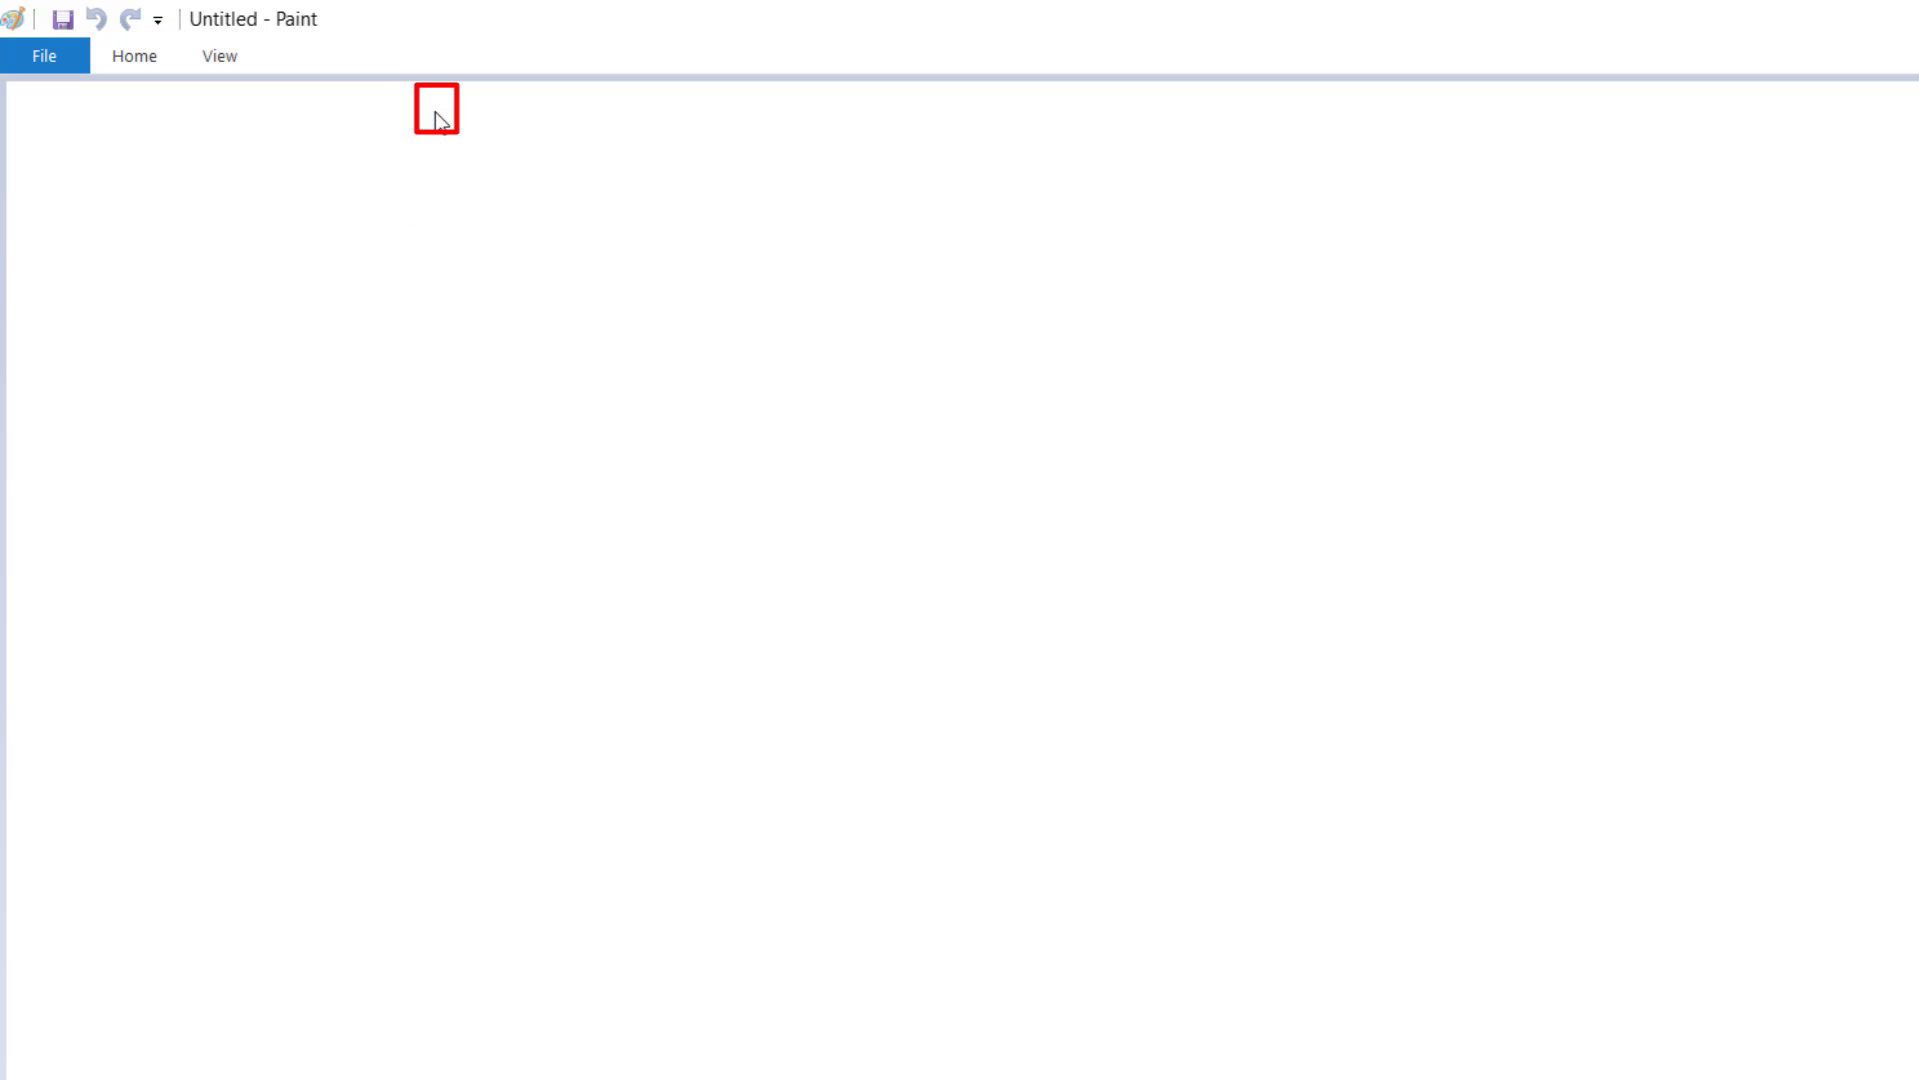
drag(382, 248, 1459, 520)
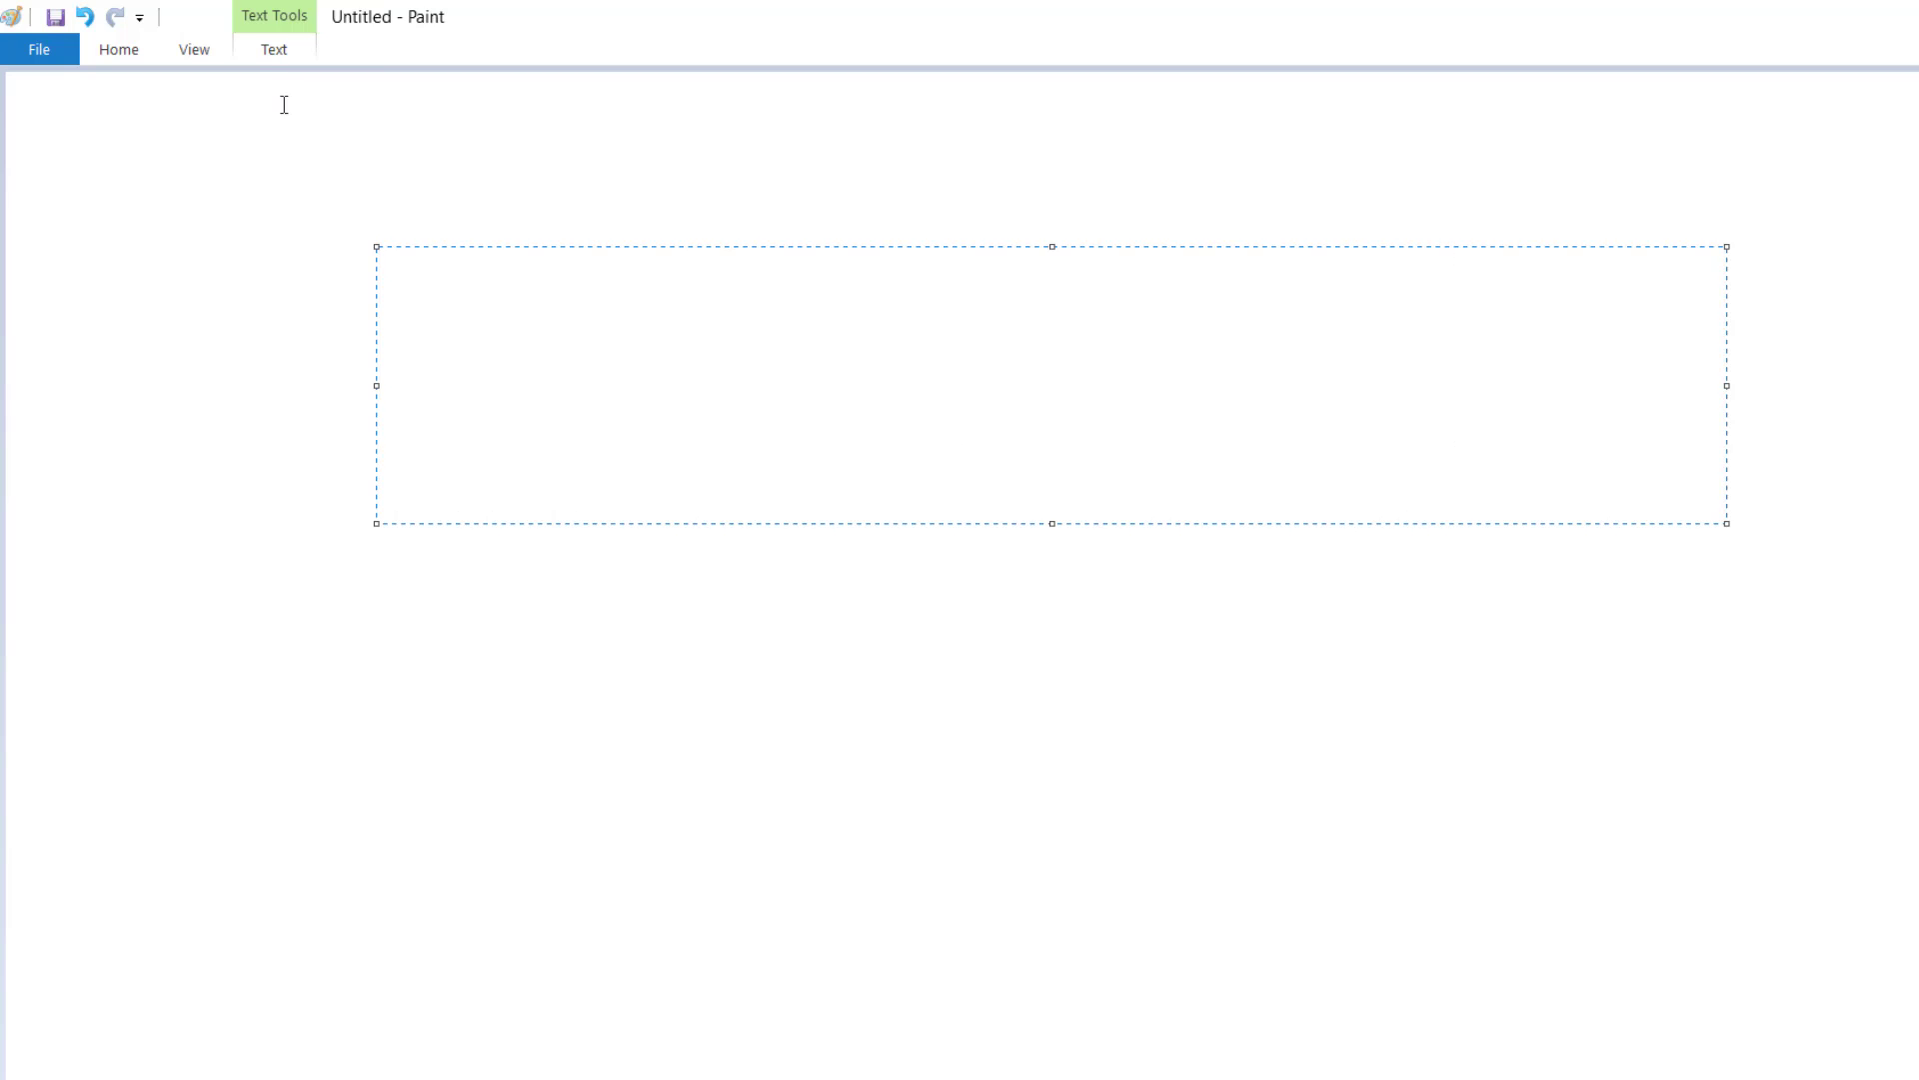
click(442, 330)
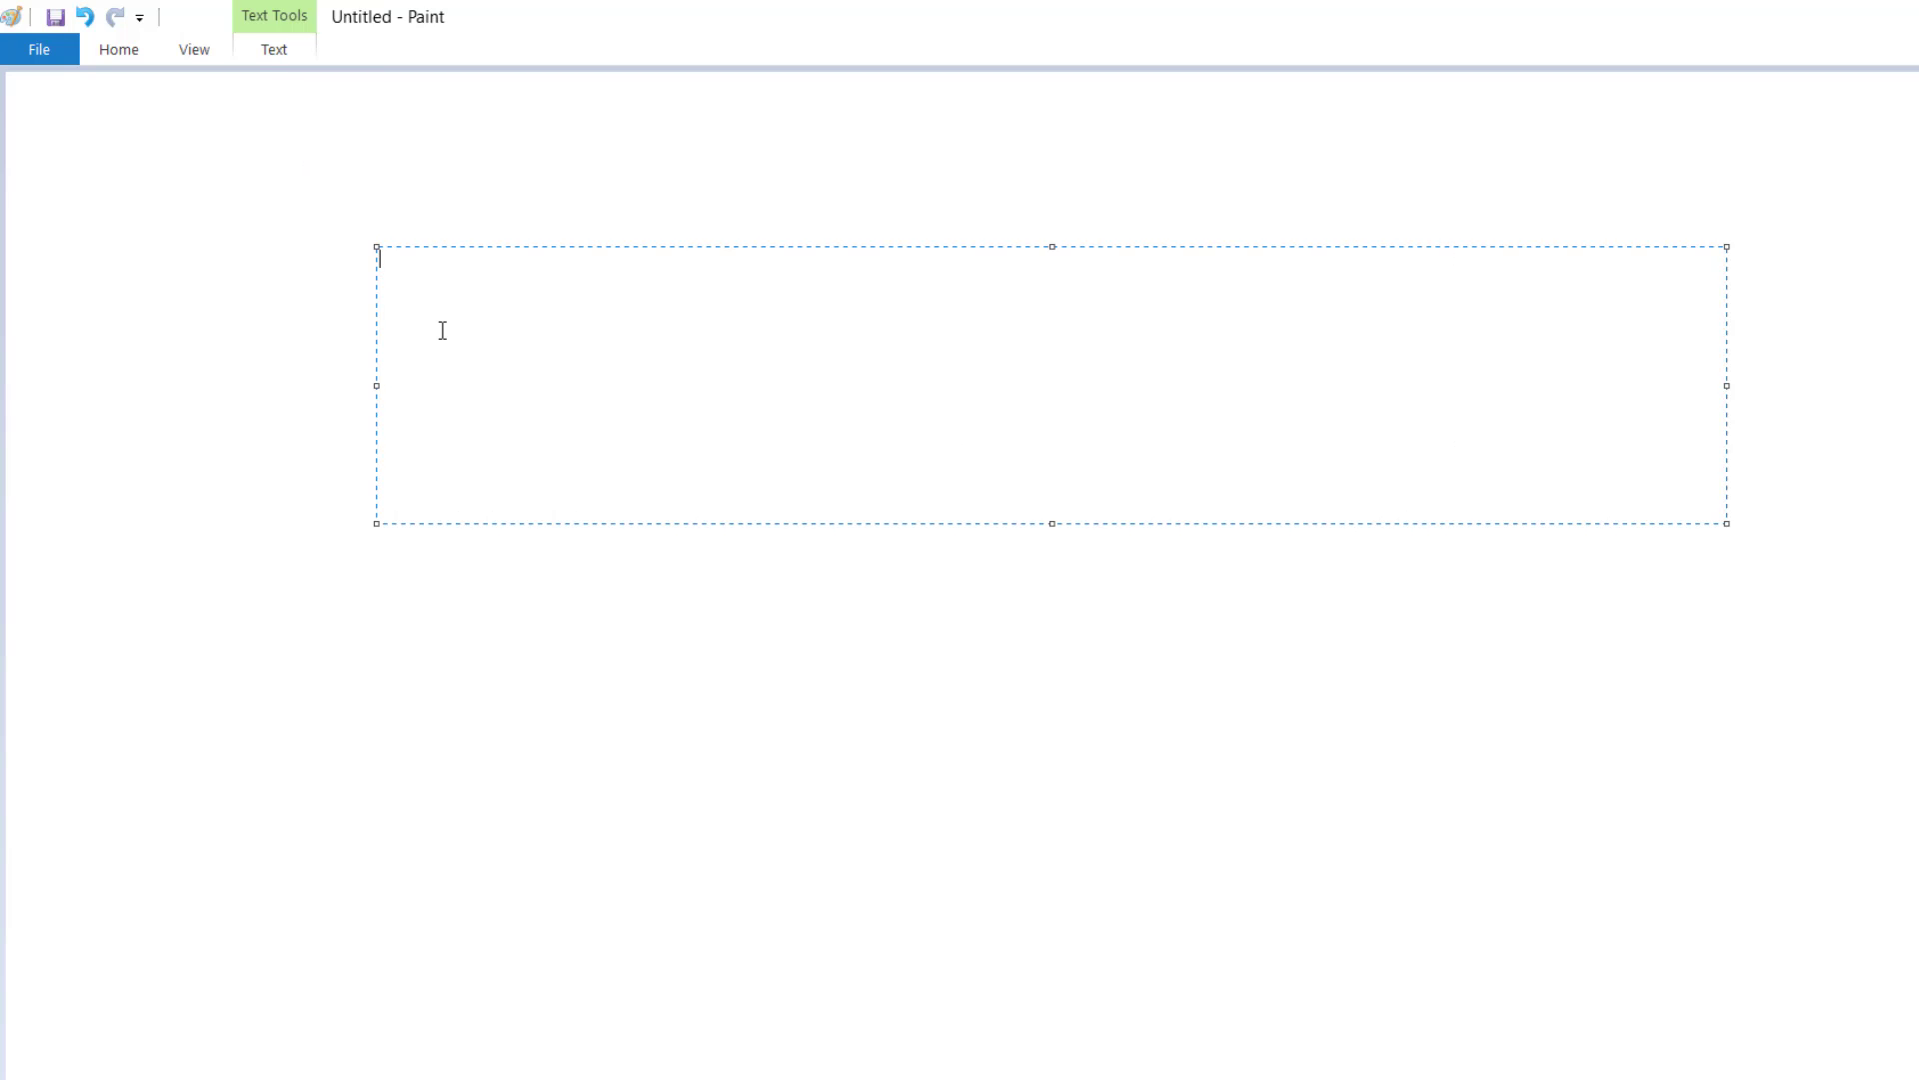
text(How to change font size in paint)
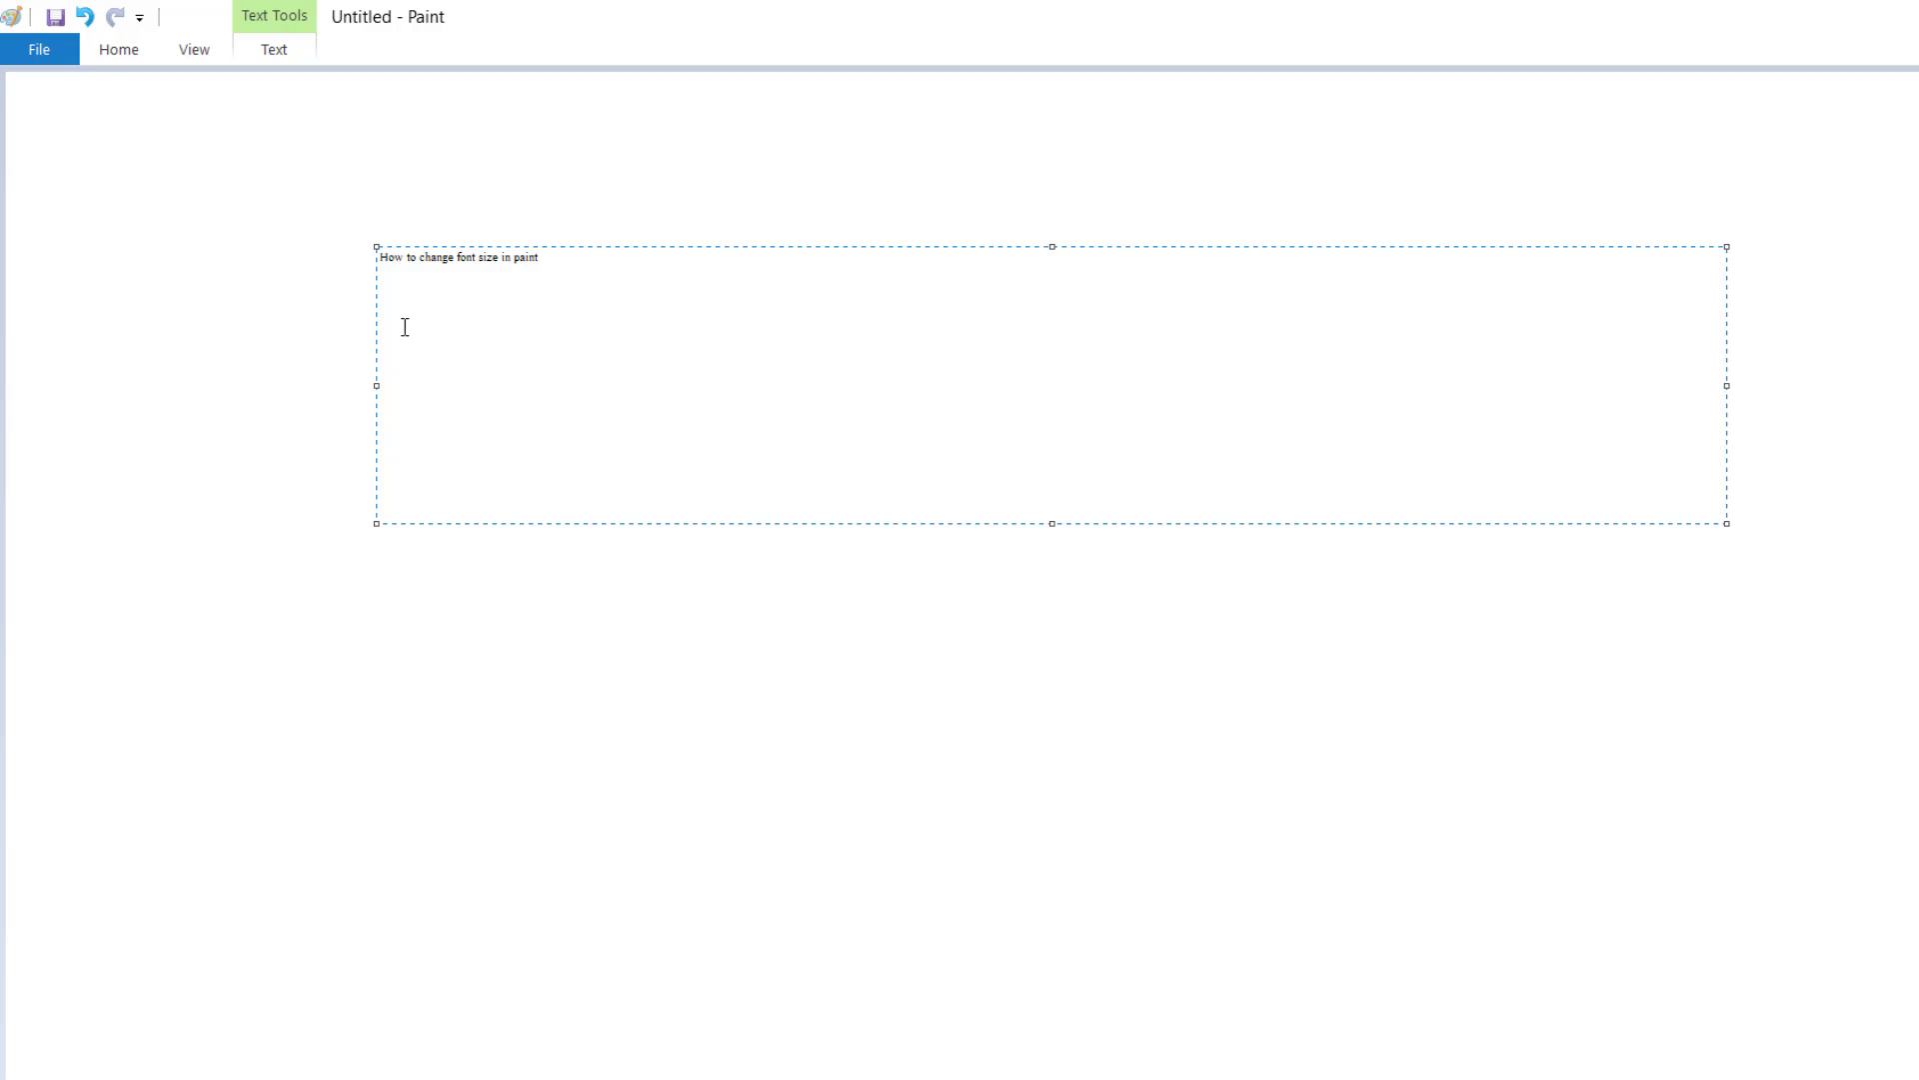
mouse_move(516, 286)
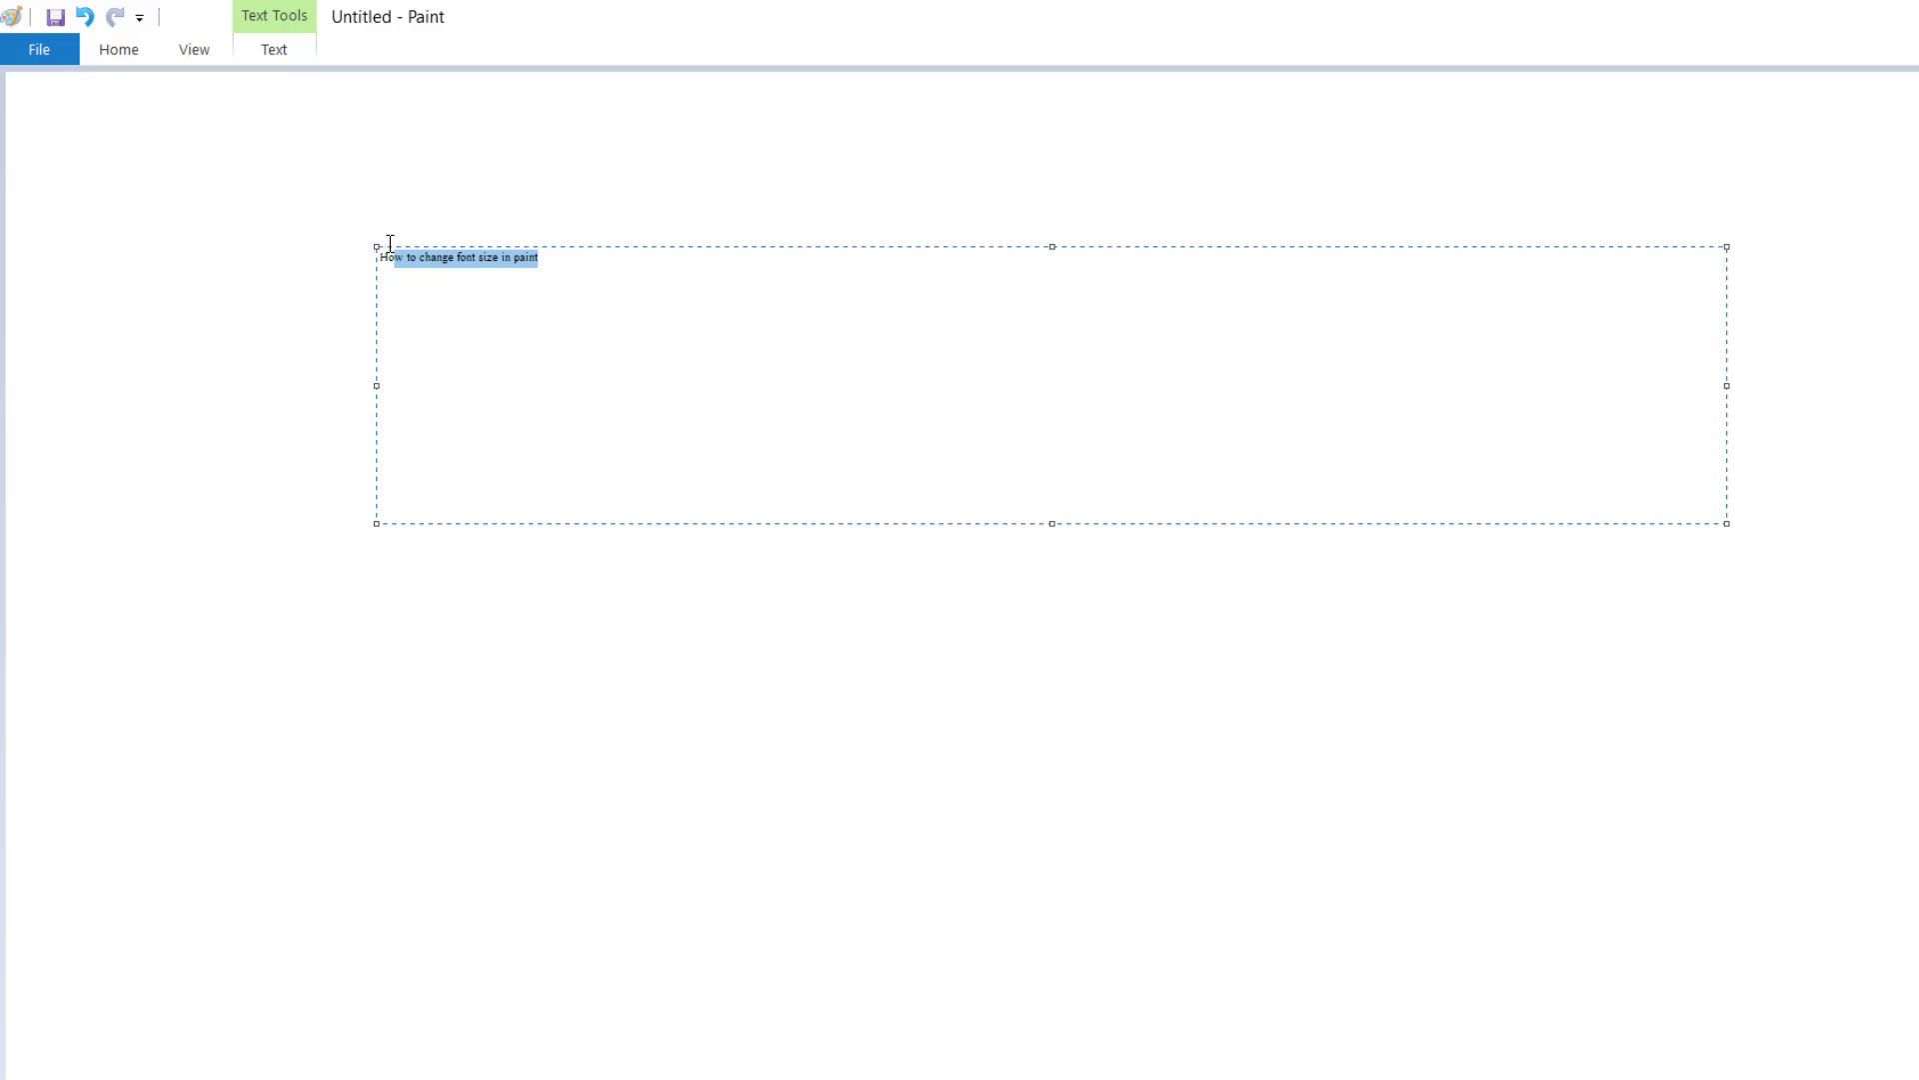
Select the whole sentence and show the available font sizes, still at 8
click(280, 48)
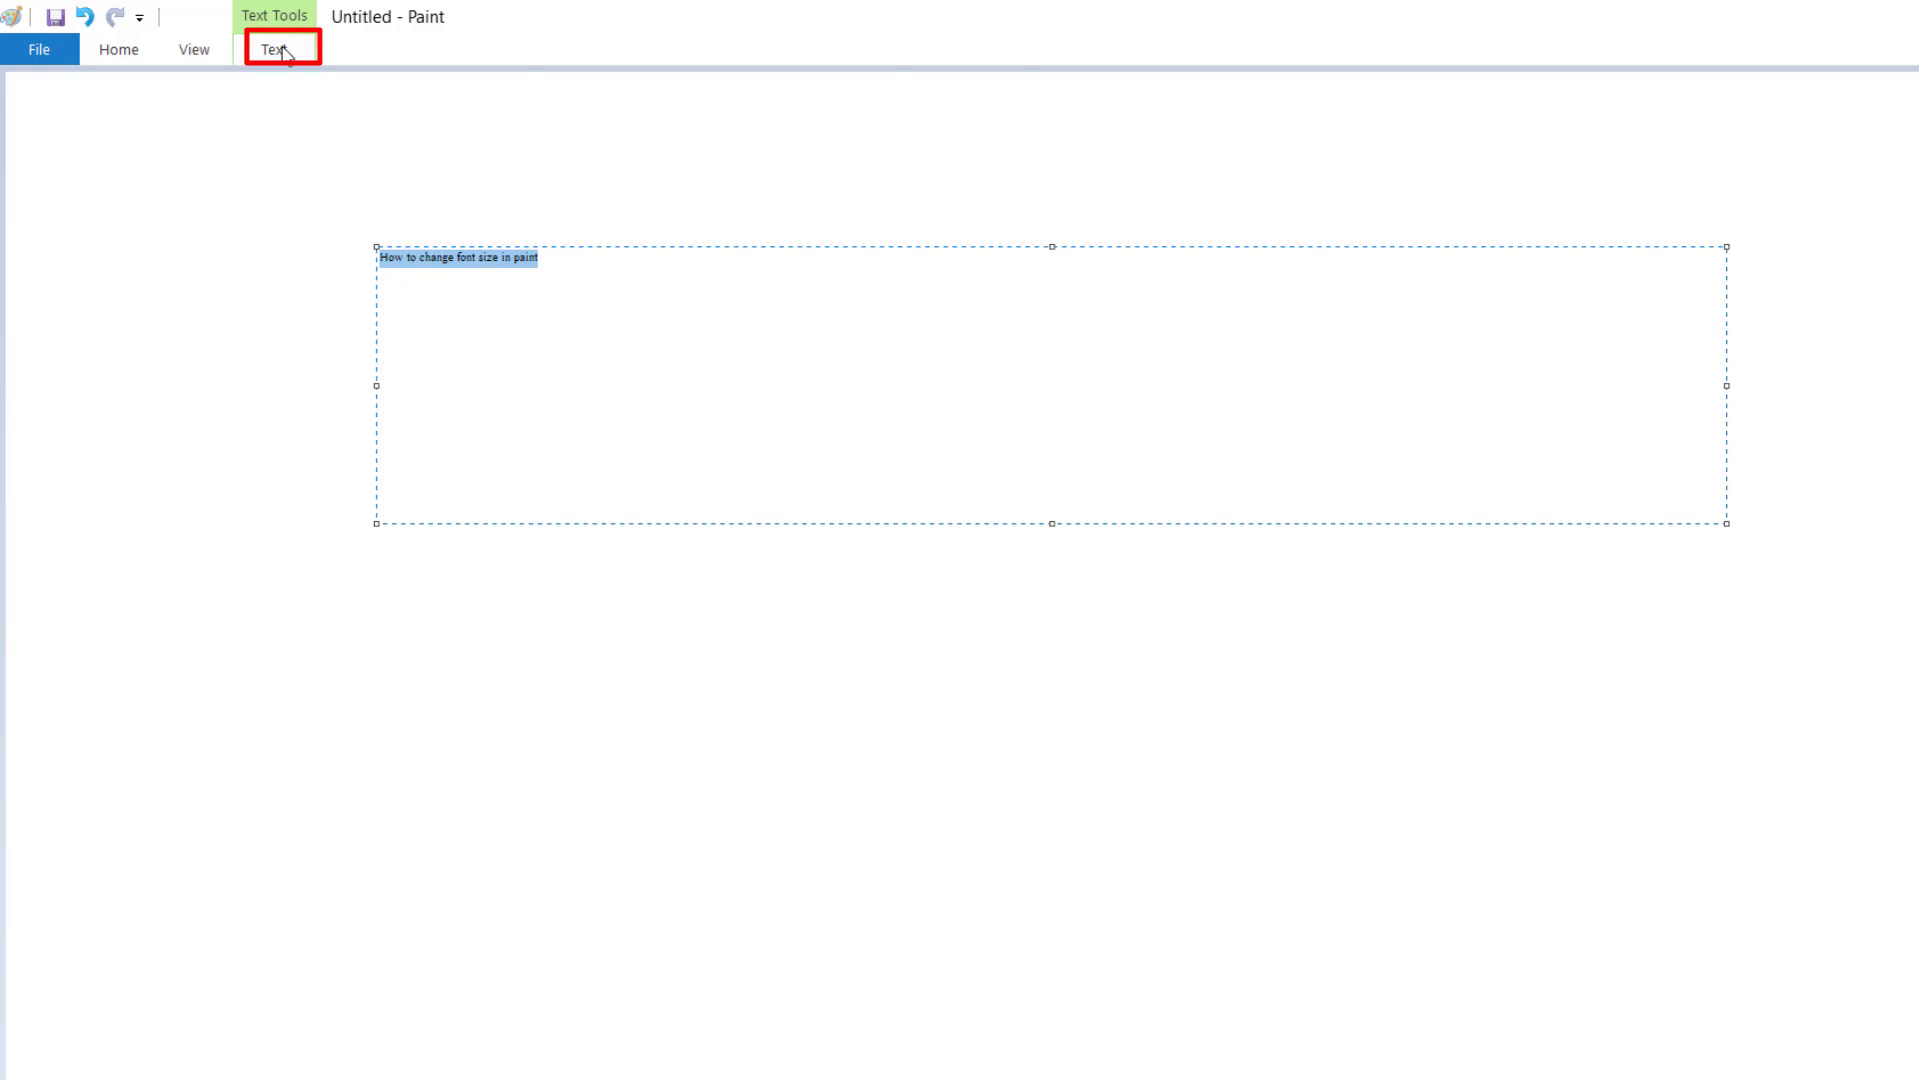
click(278, 48)
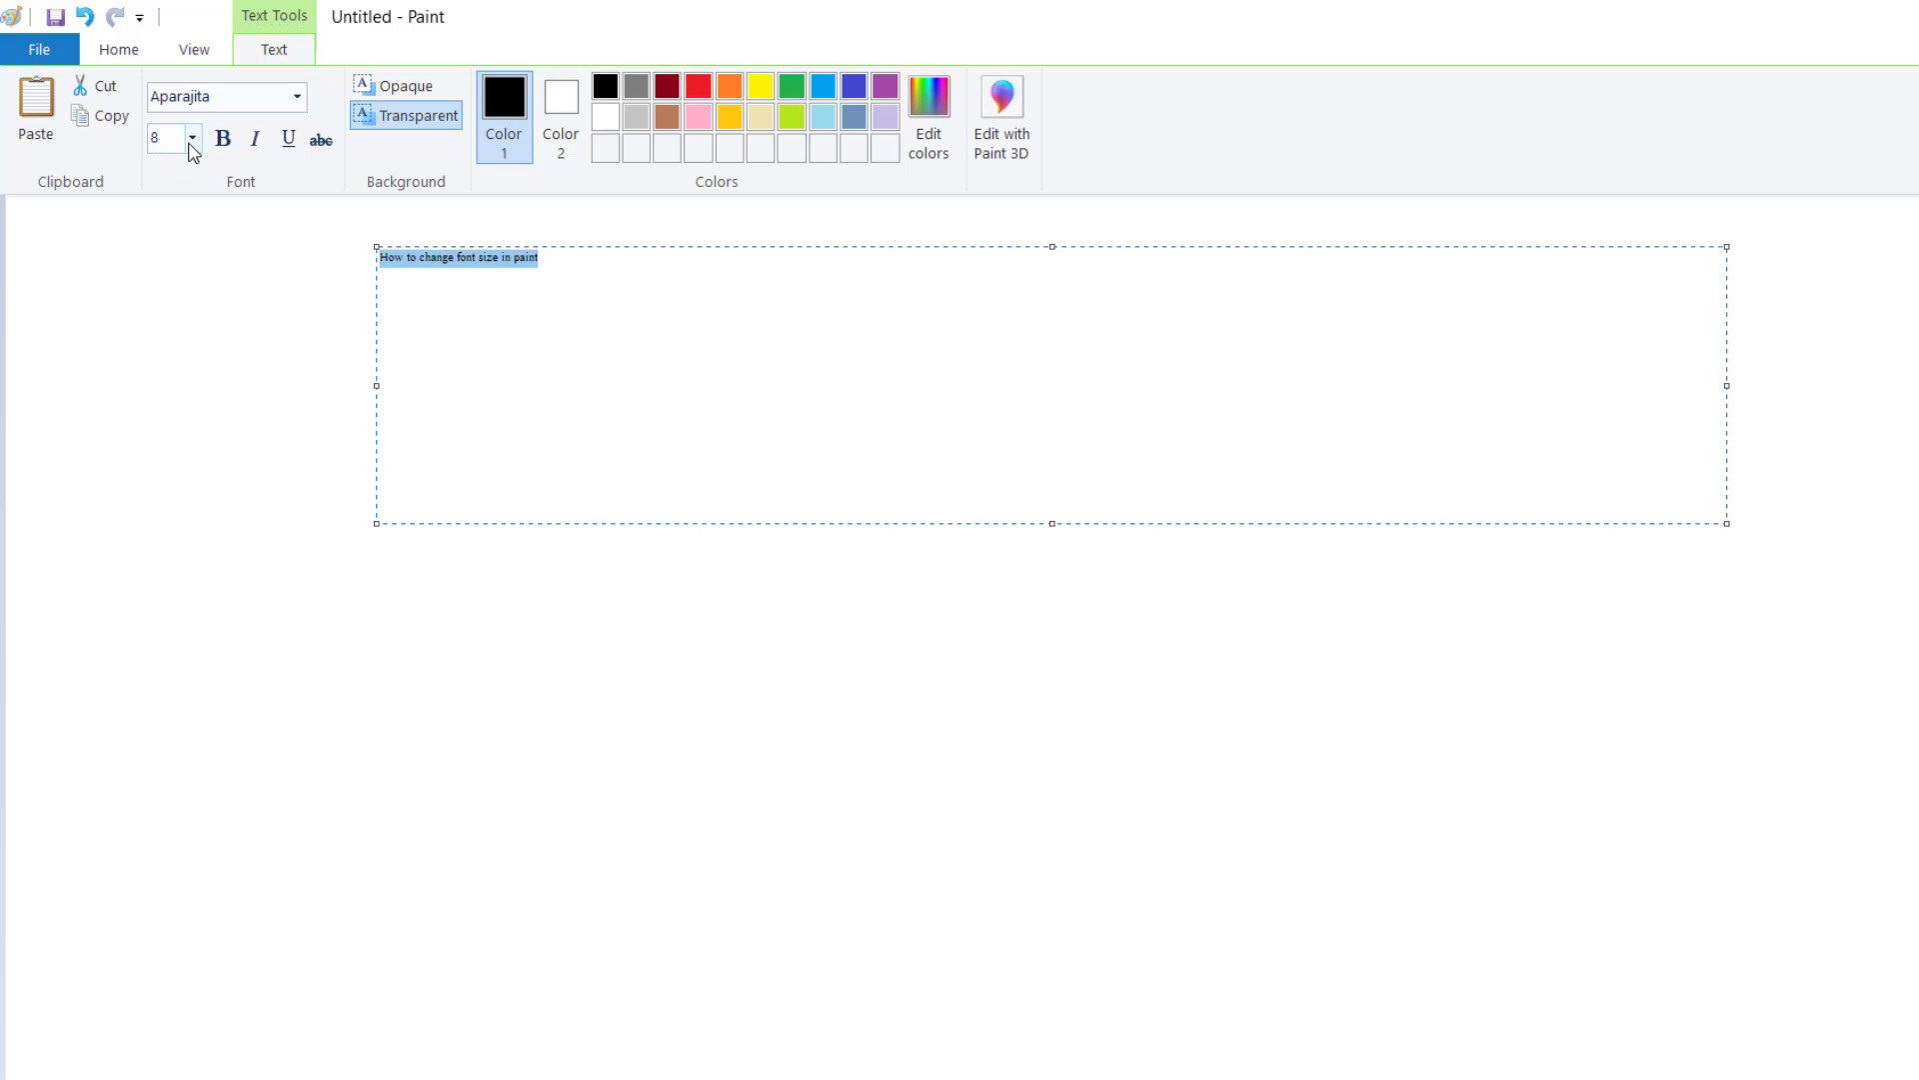
mouse_move(172, 138)
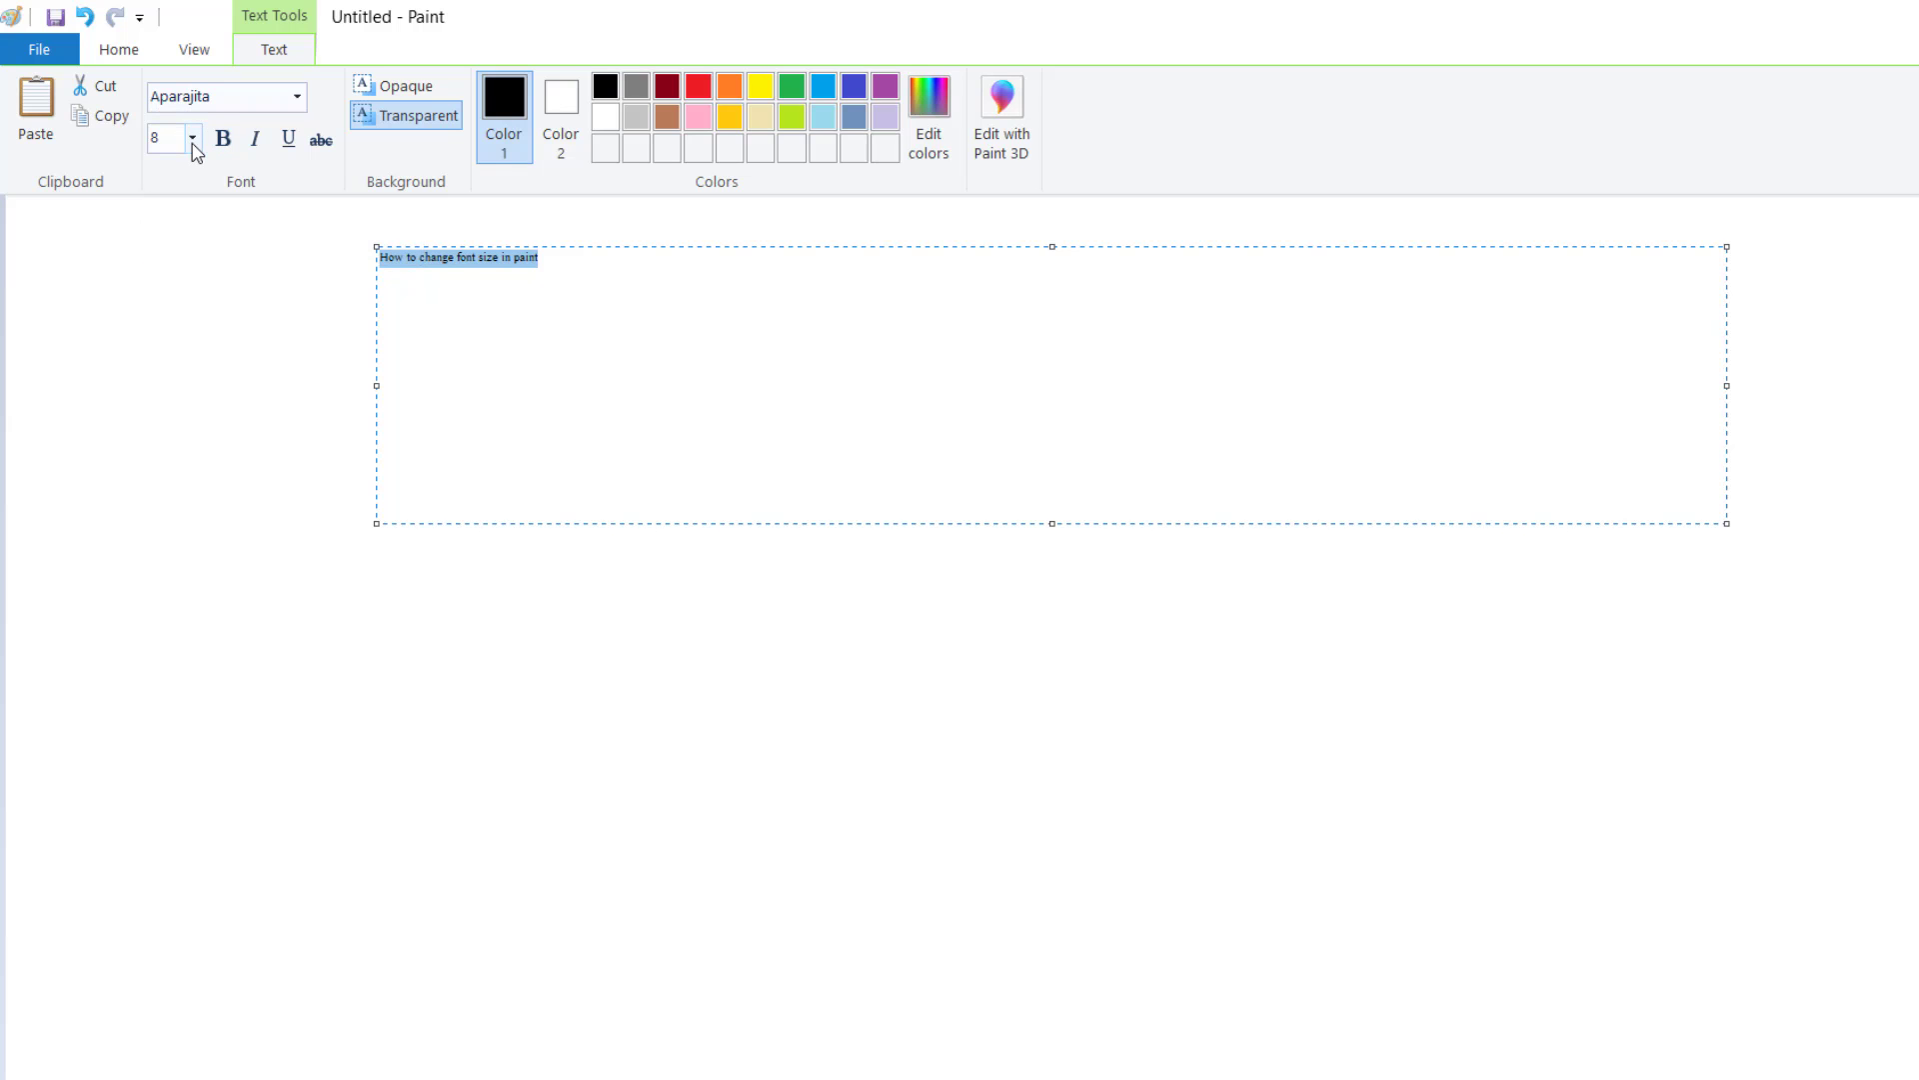
click(192, 138)
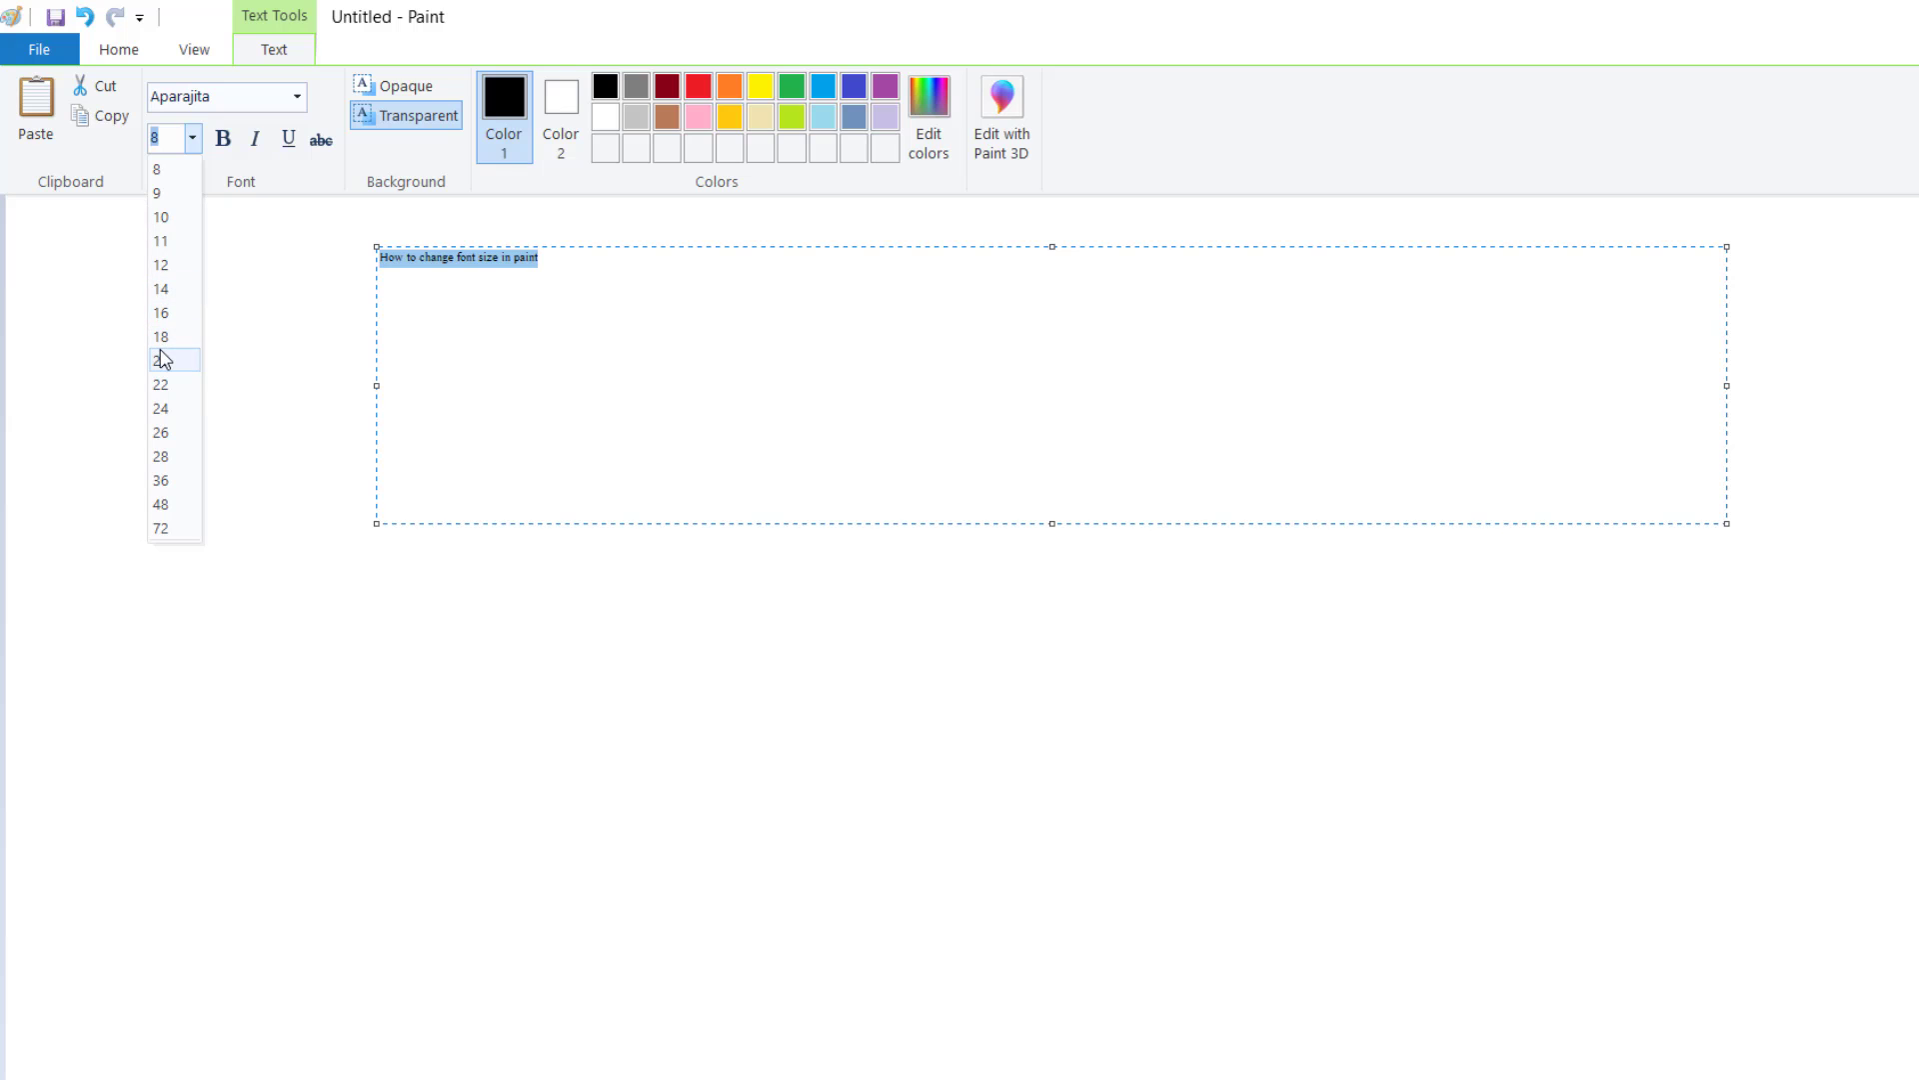
Enlarge the sentence to 20 pt, then to 28 pt
click(164, 360)
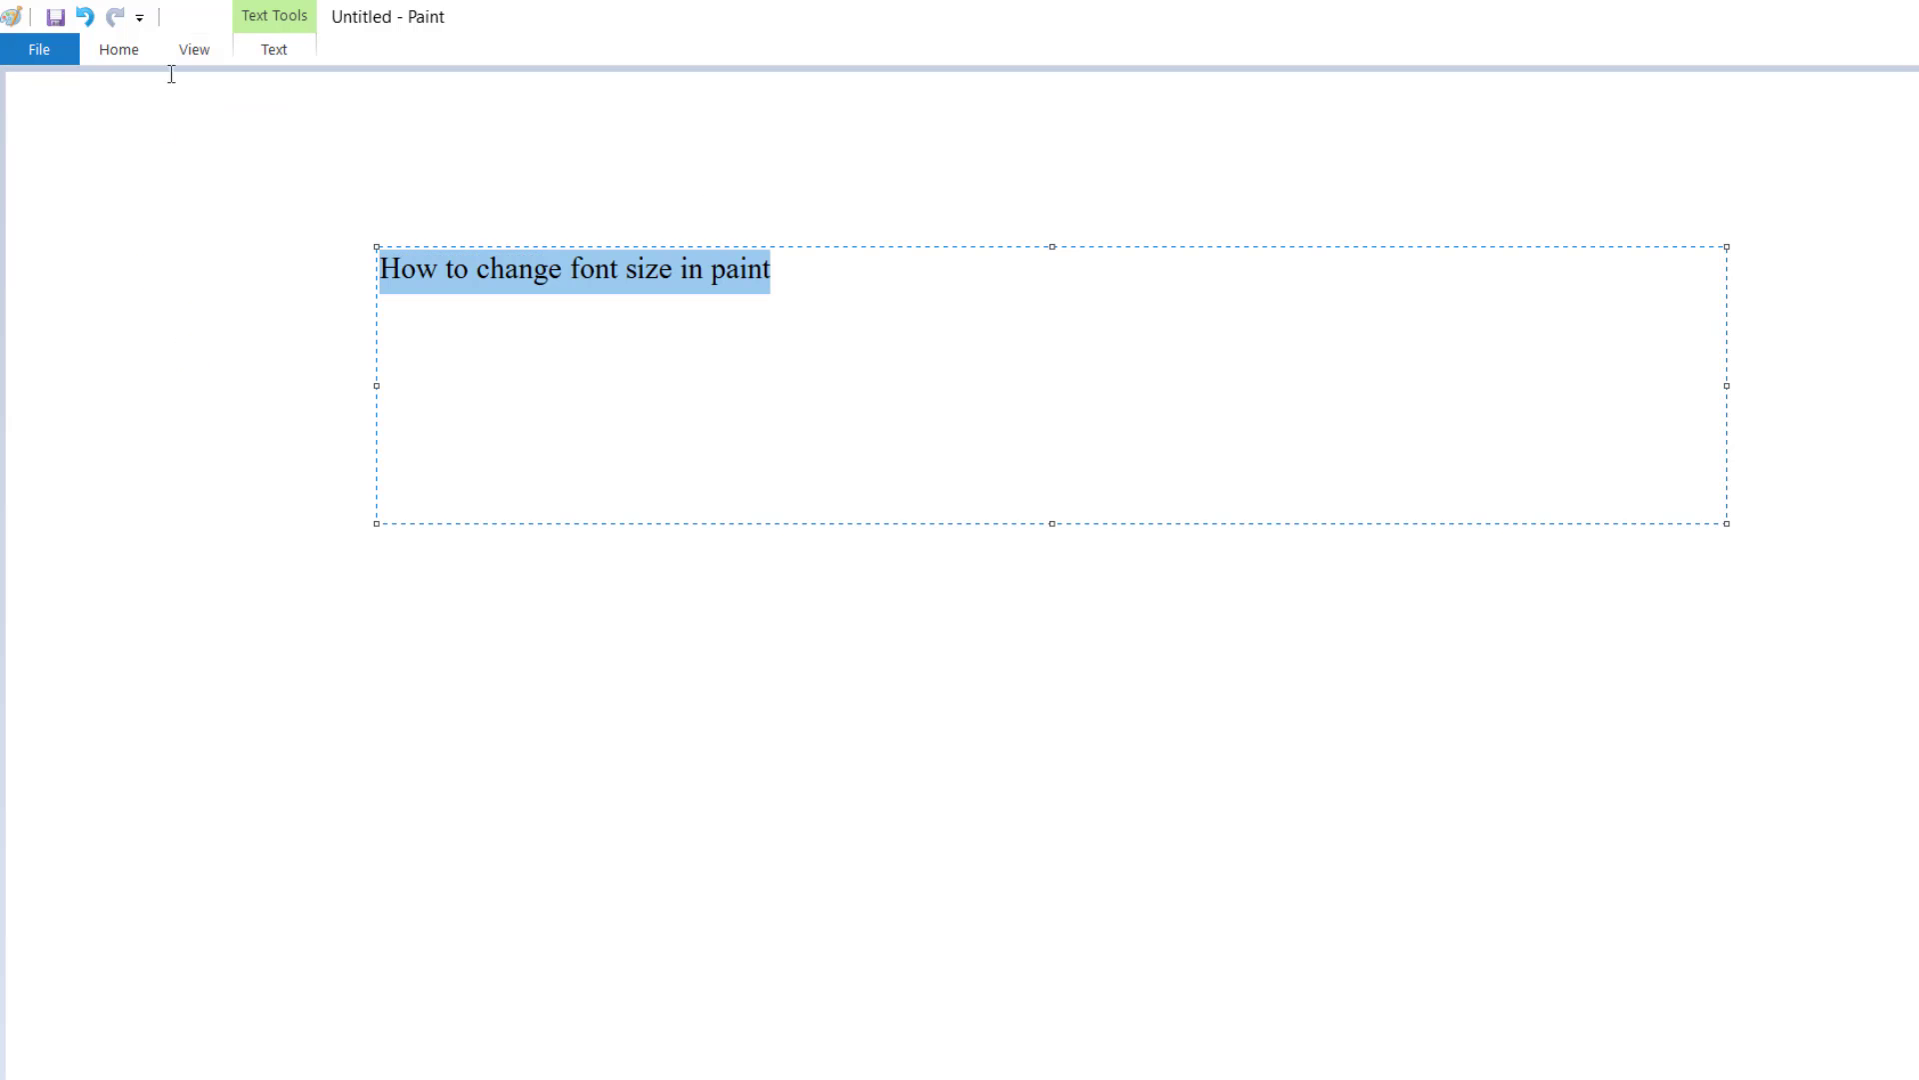
click(274, 48)
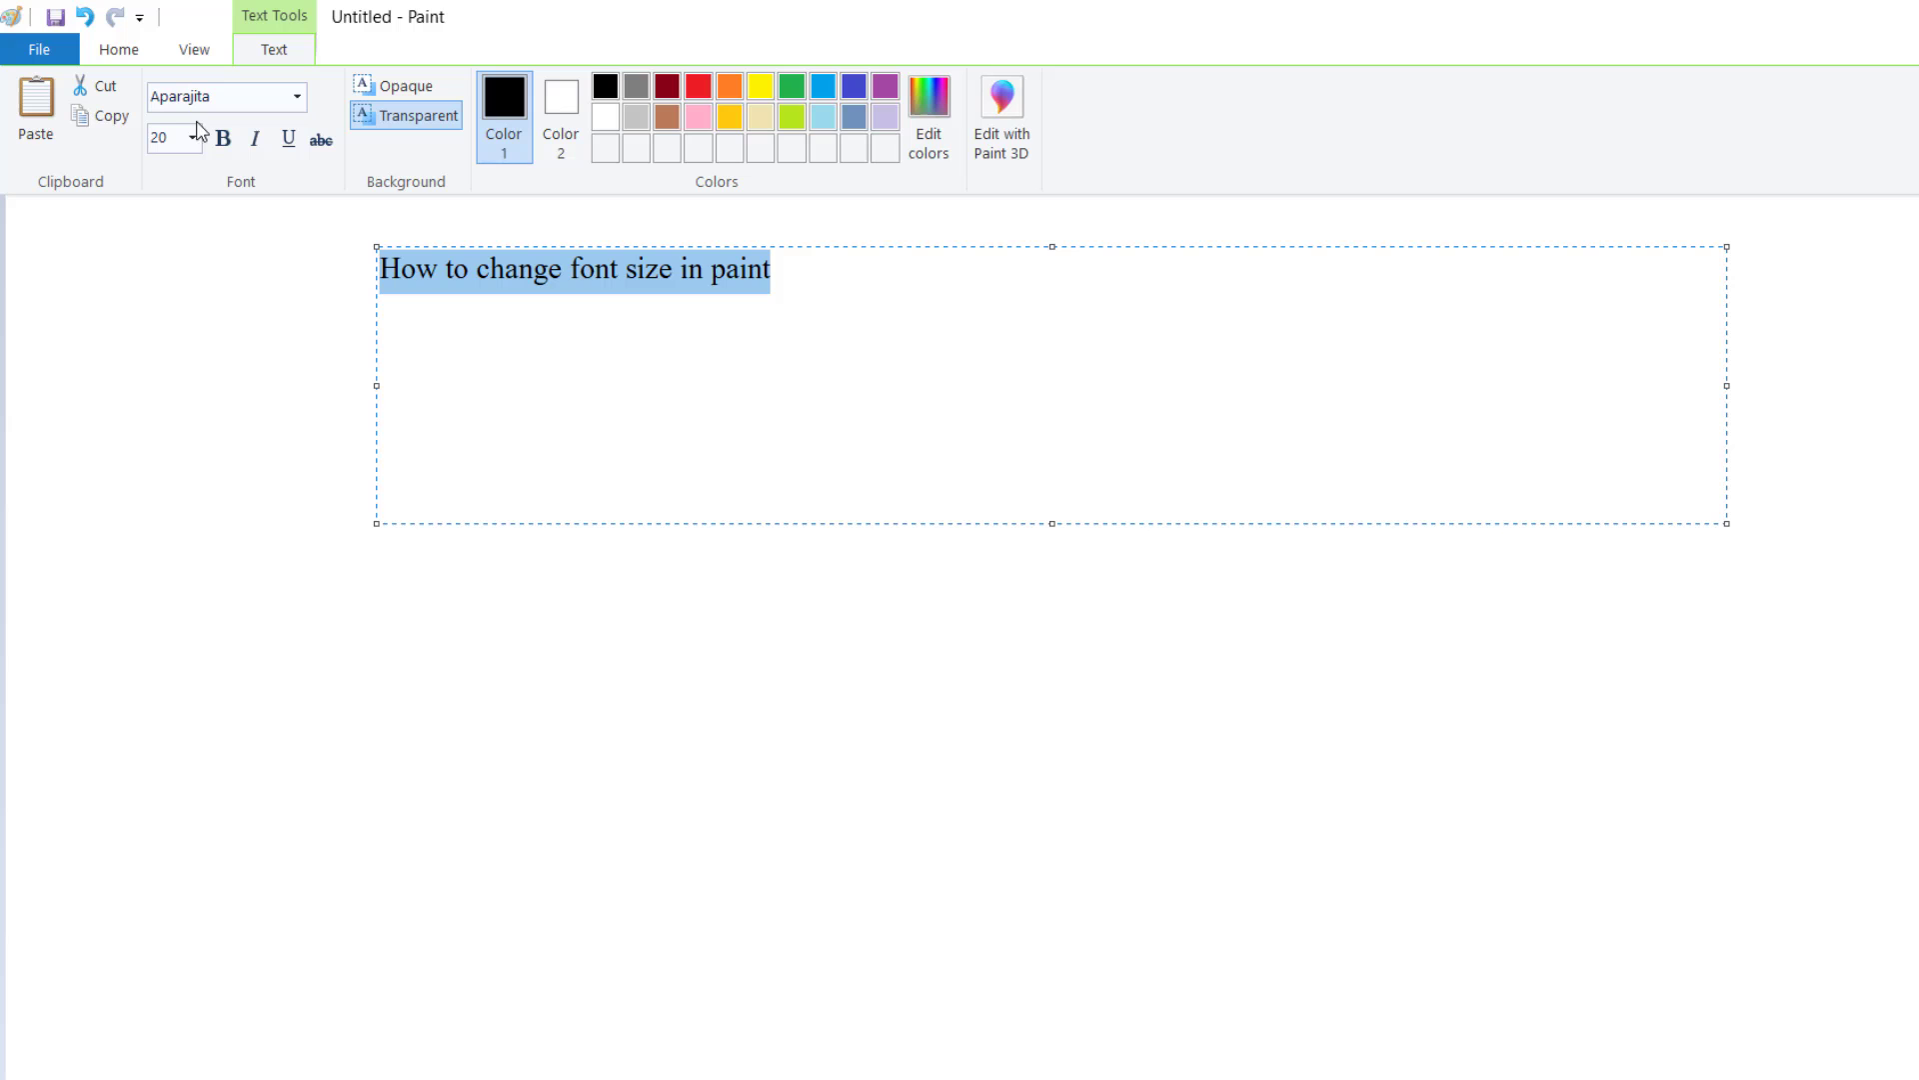
click(192, 138)
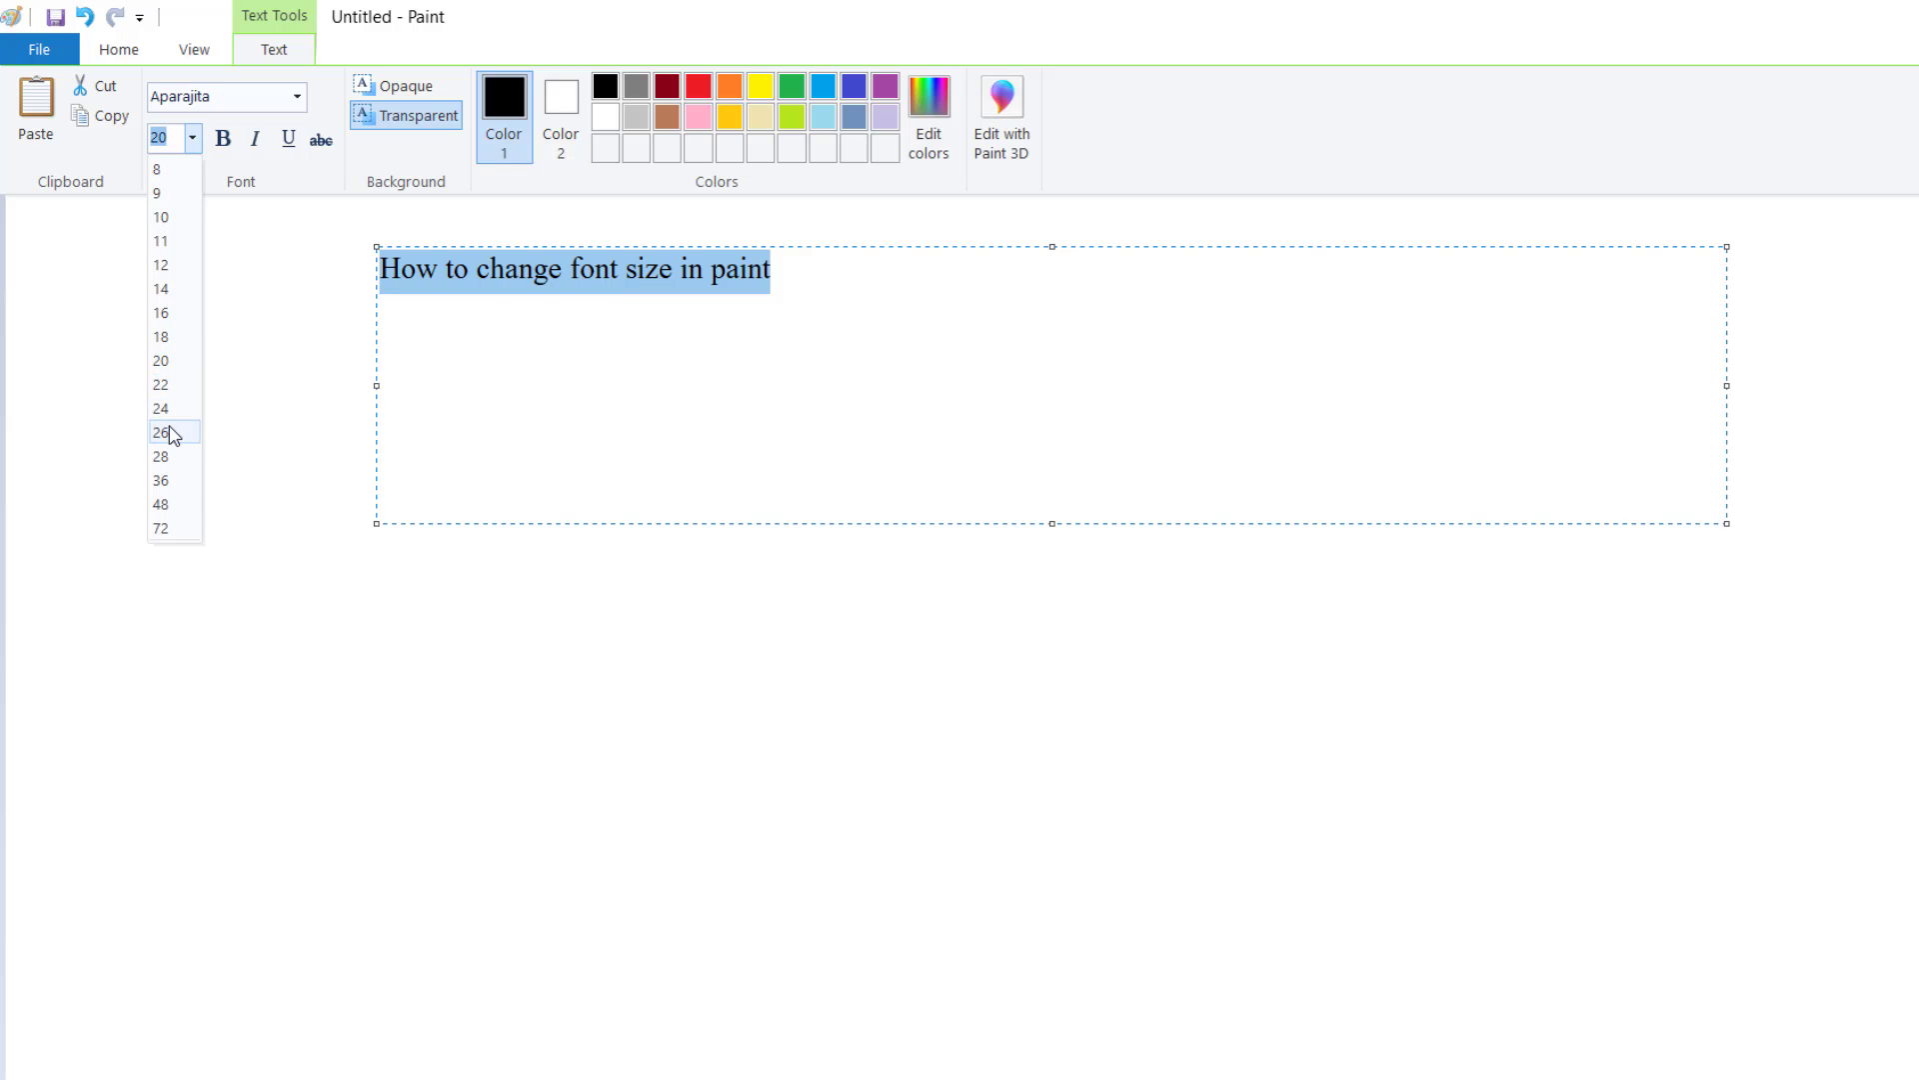
click(162, 432)
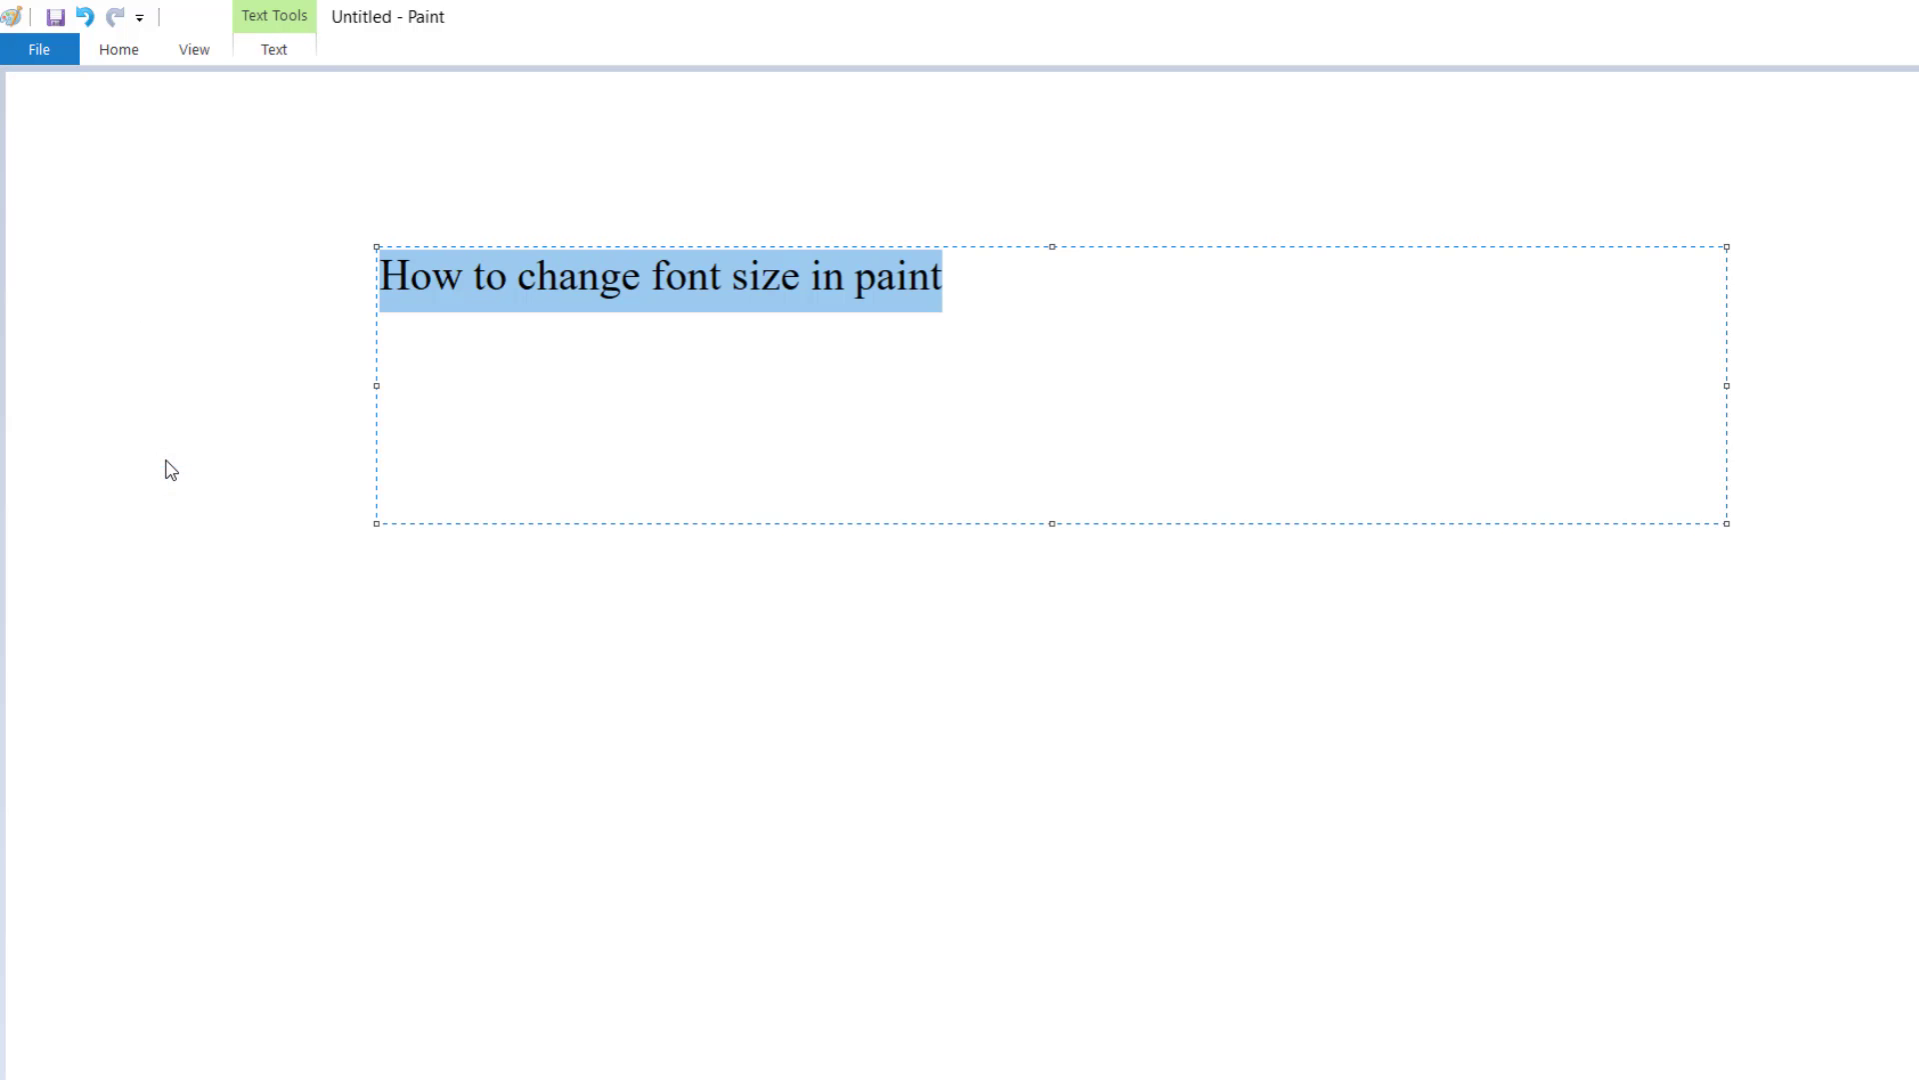
click(274, 48)
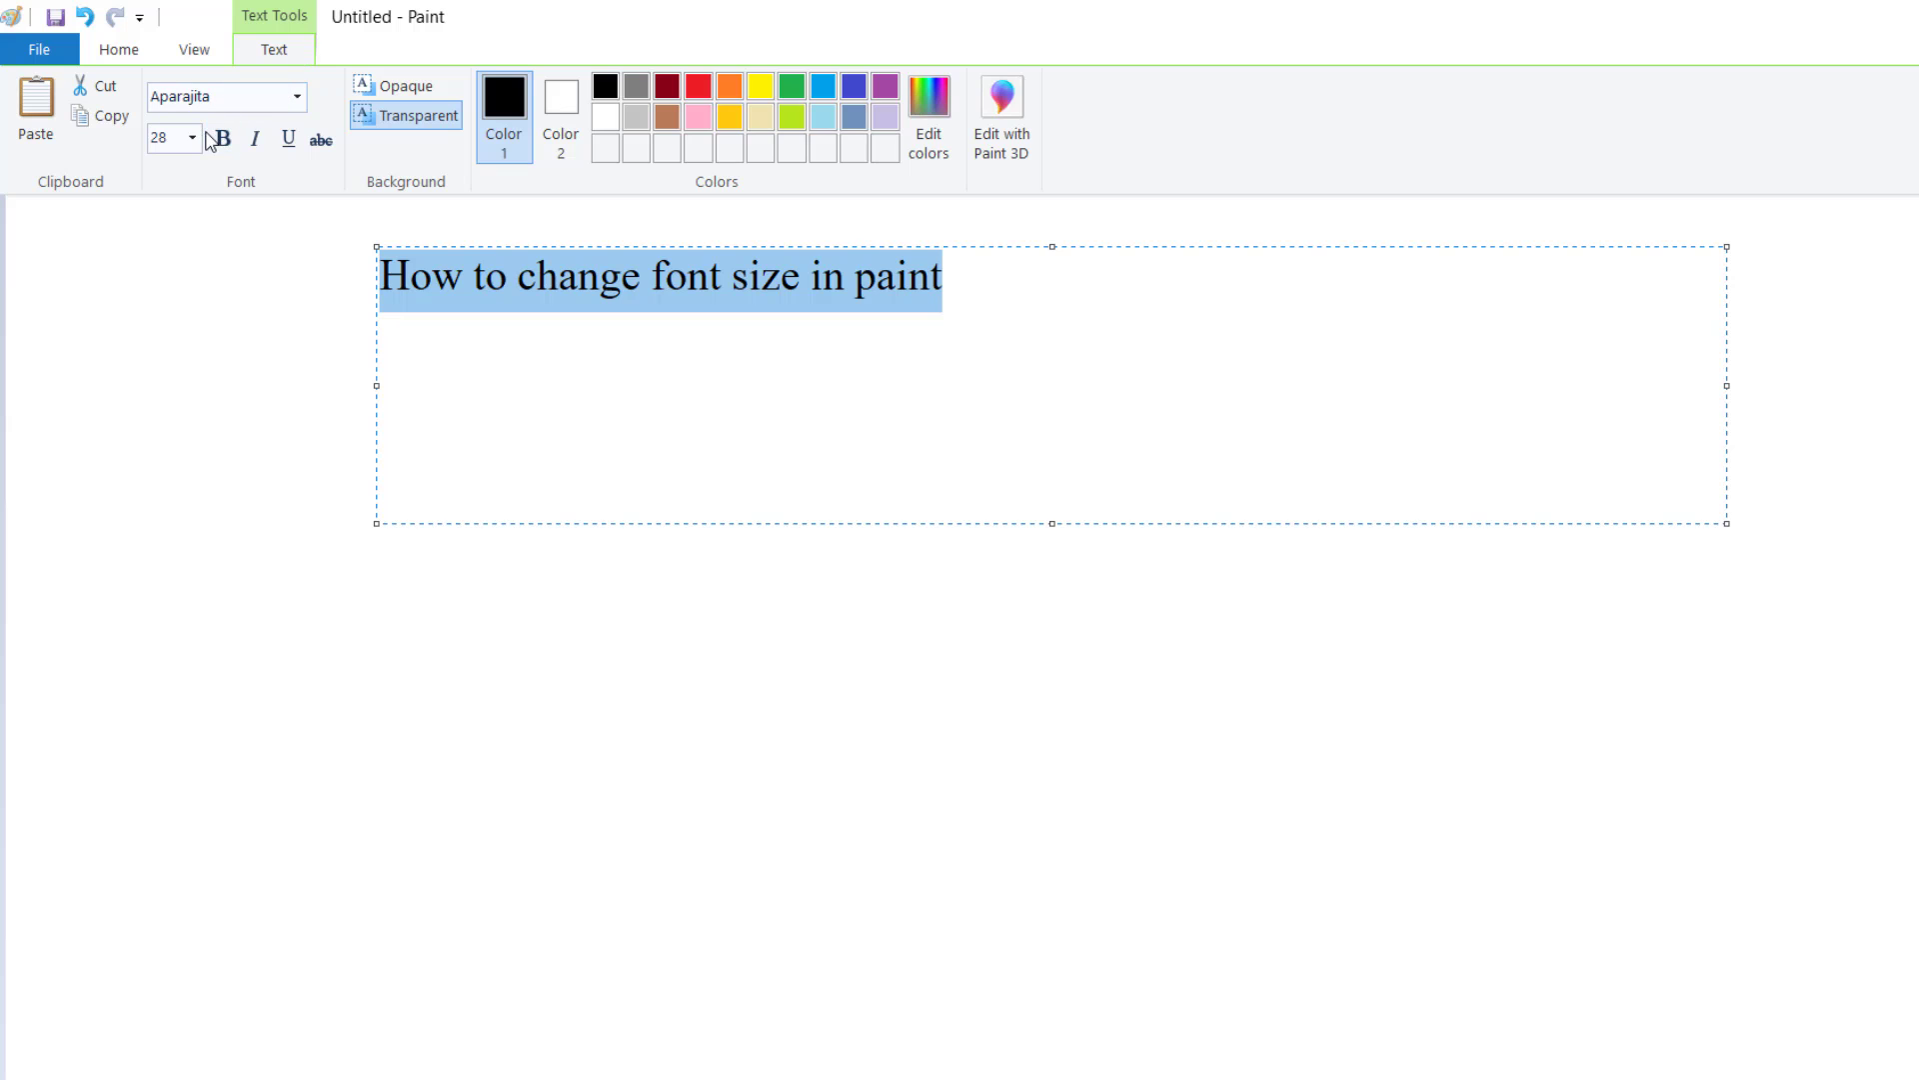
Set the sentence to 72 pt and stretch the text box to show both wrapped lines
click(192, 138)
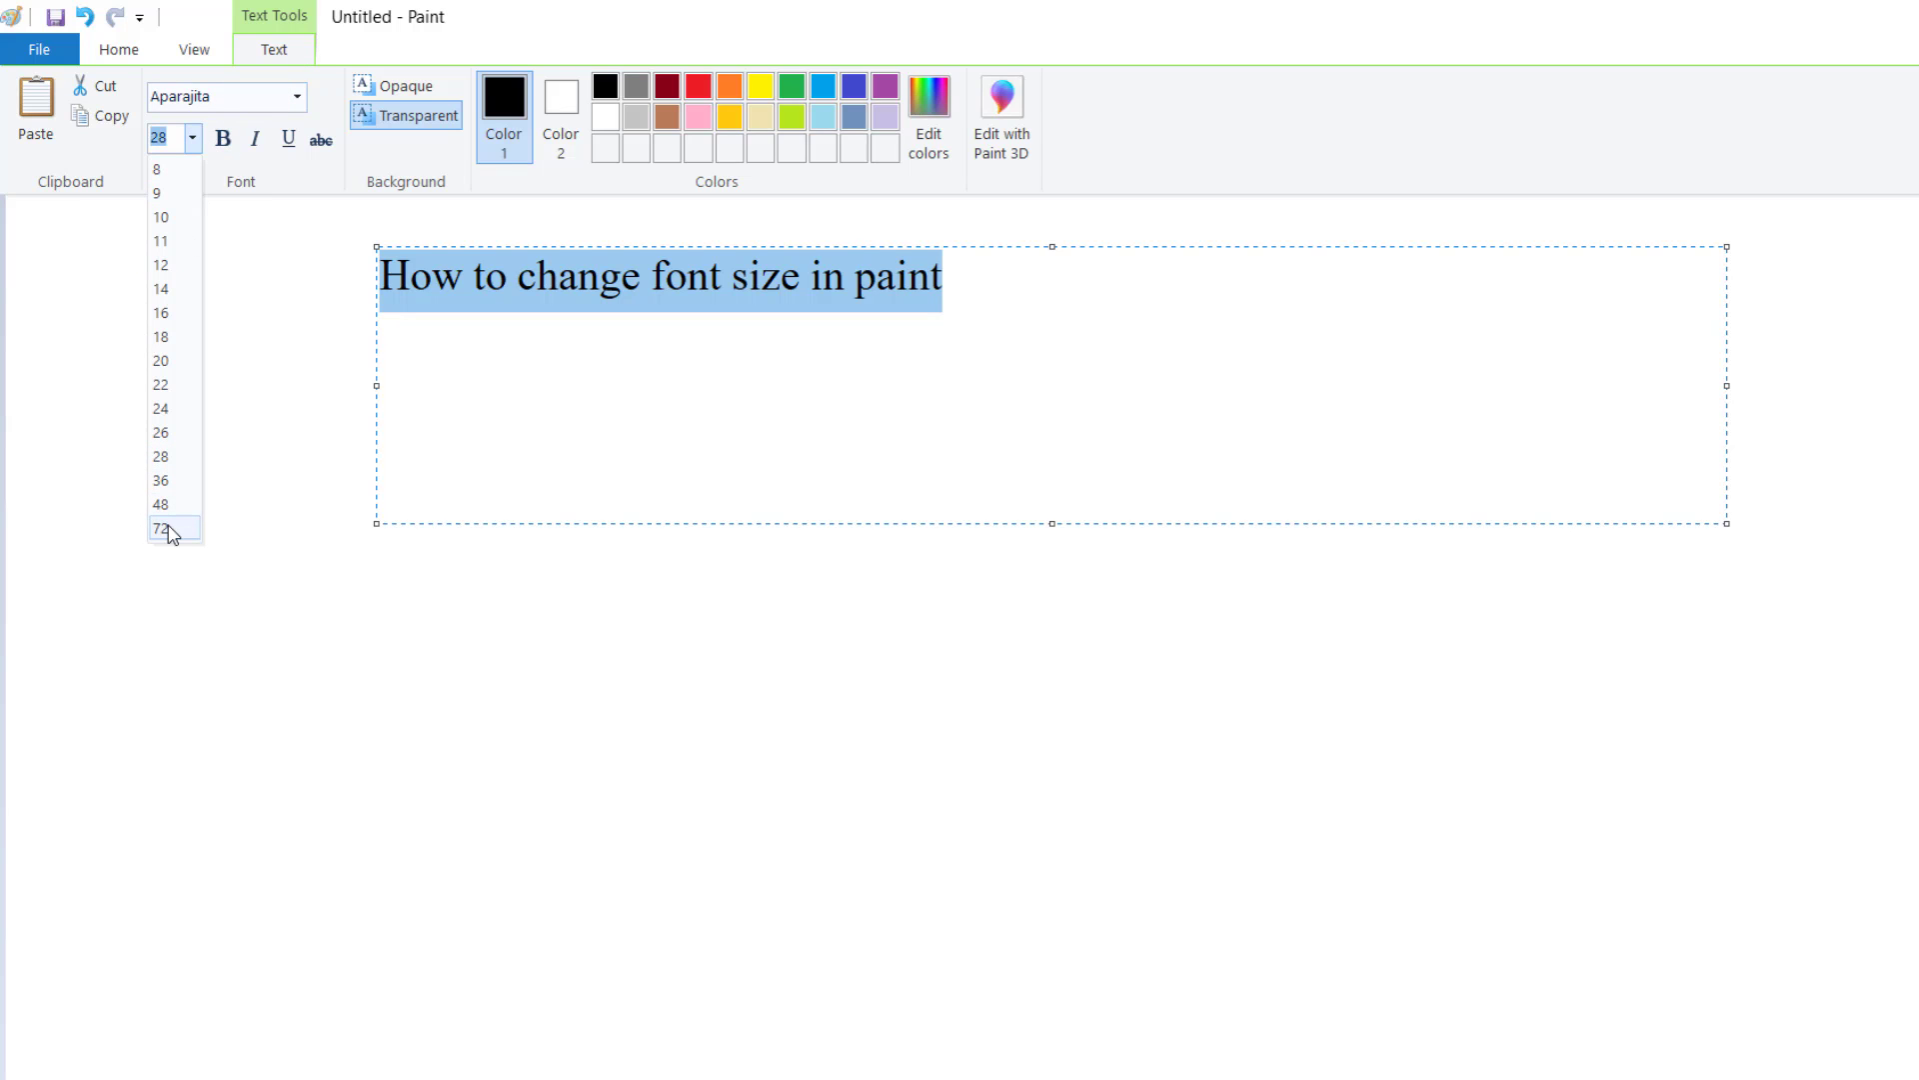
mouse_move(158, 536)
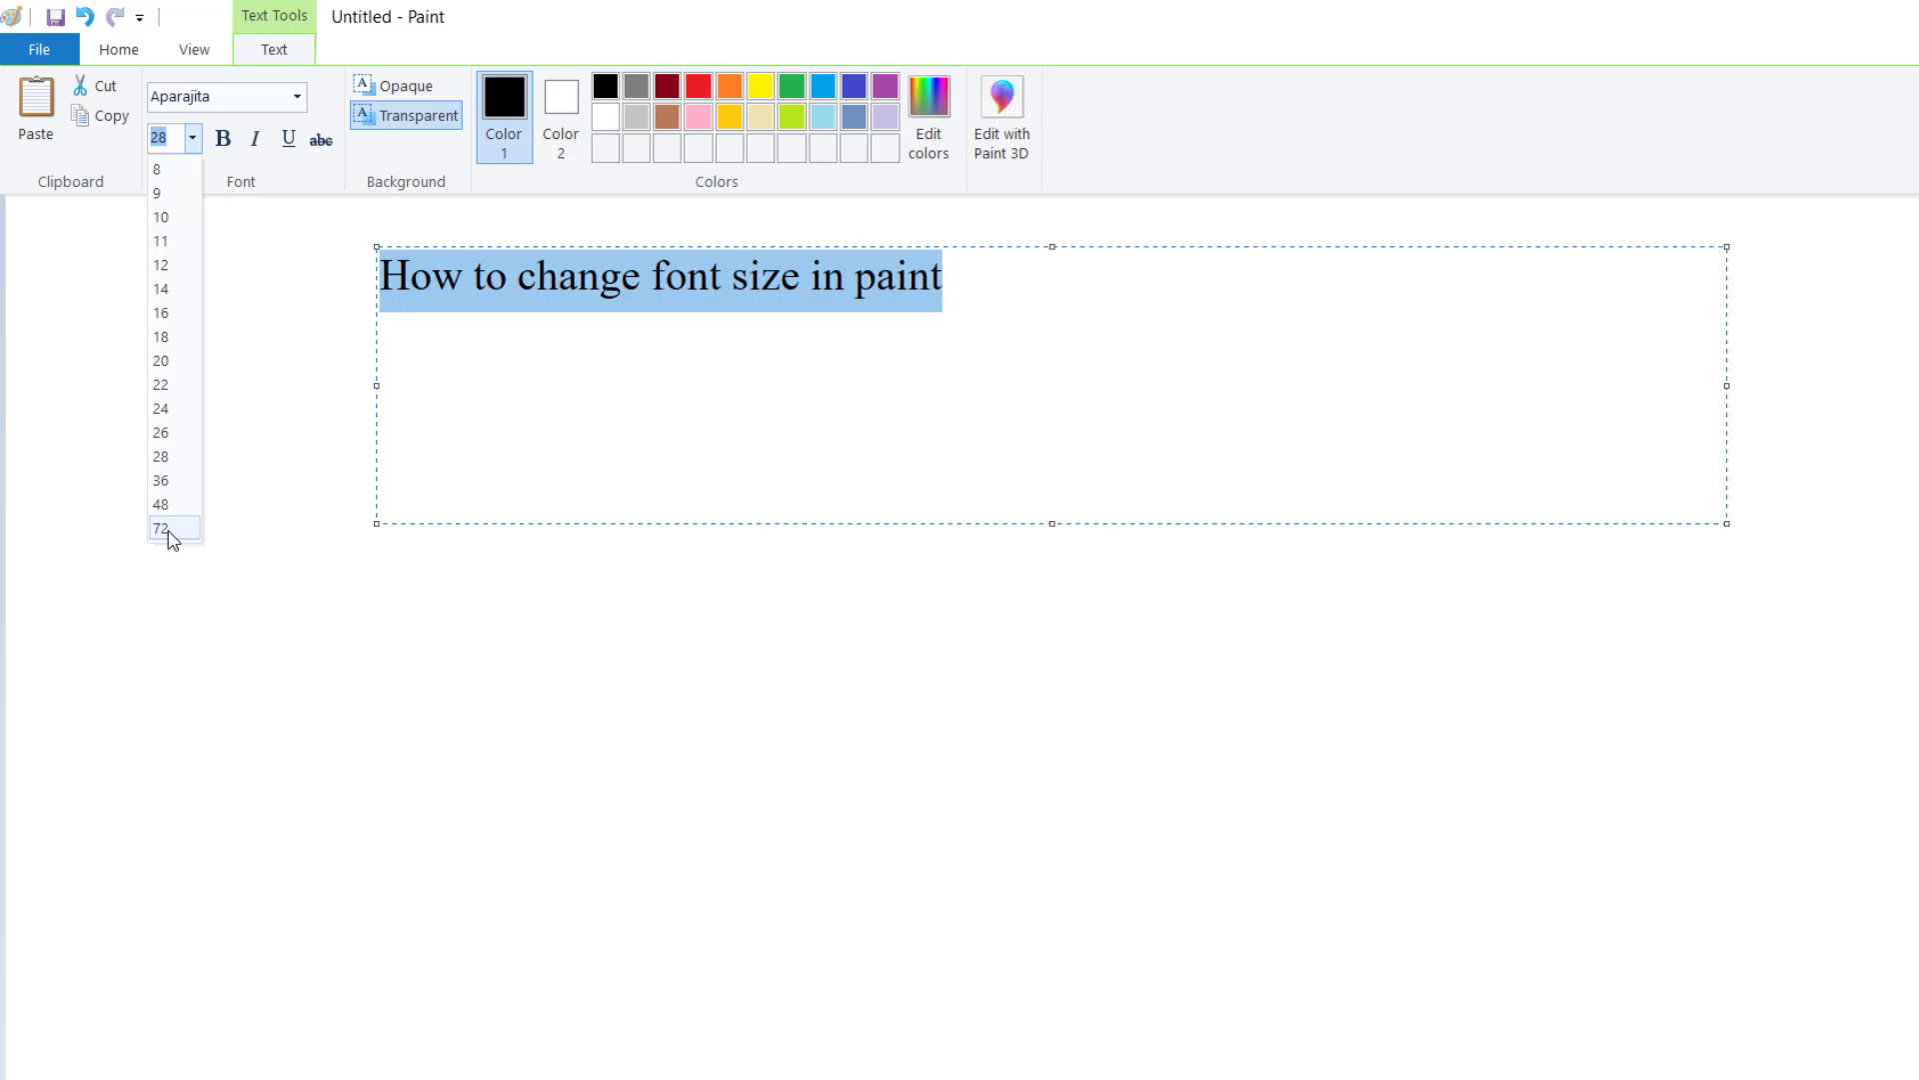
click(160, 528)
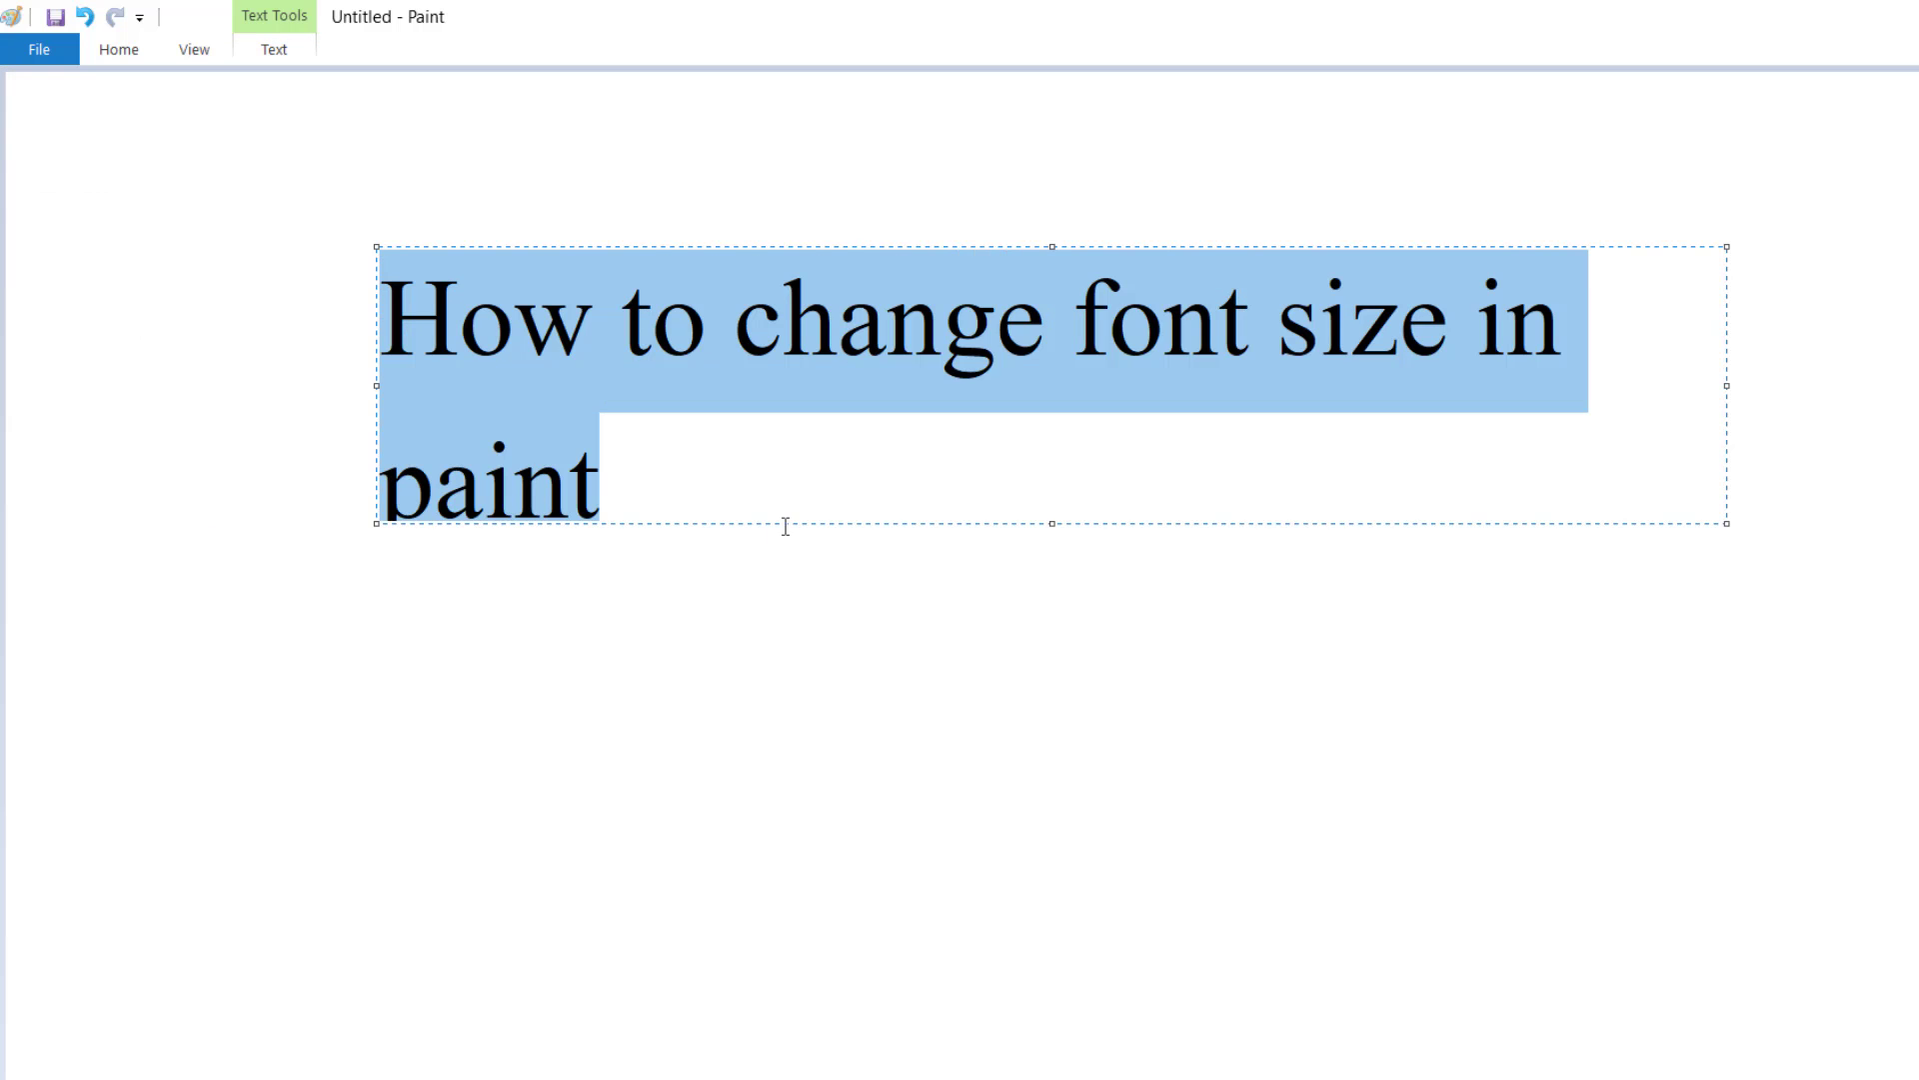
drag(1049, 522, 1066, 621)
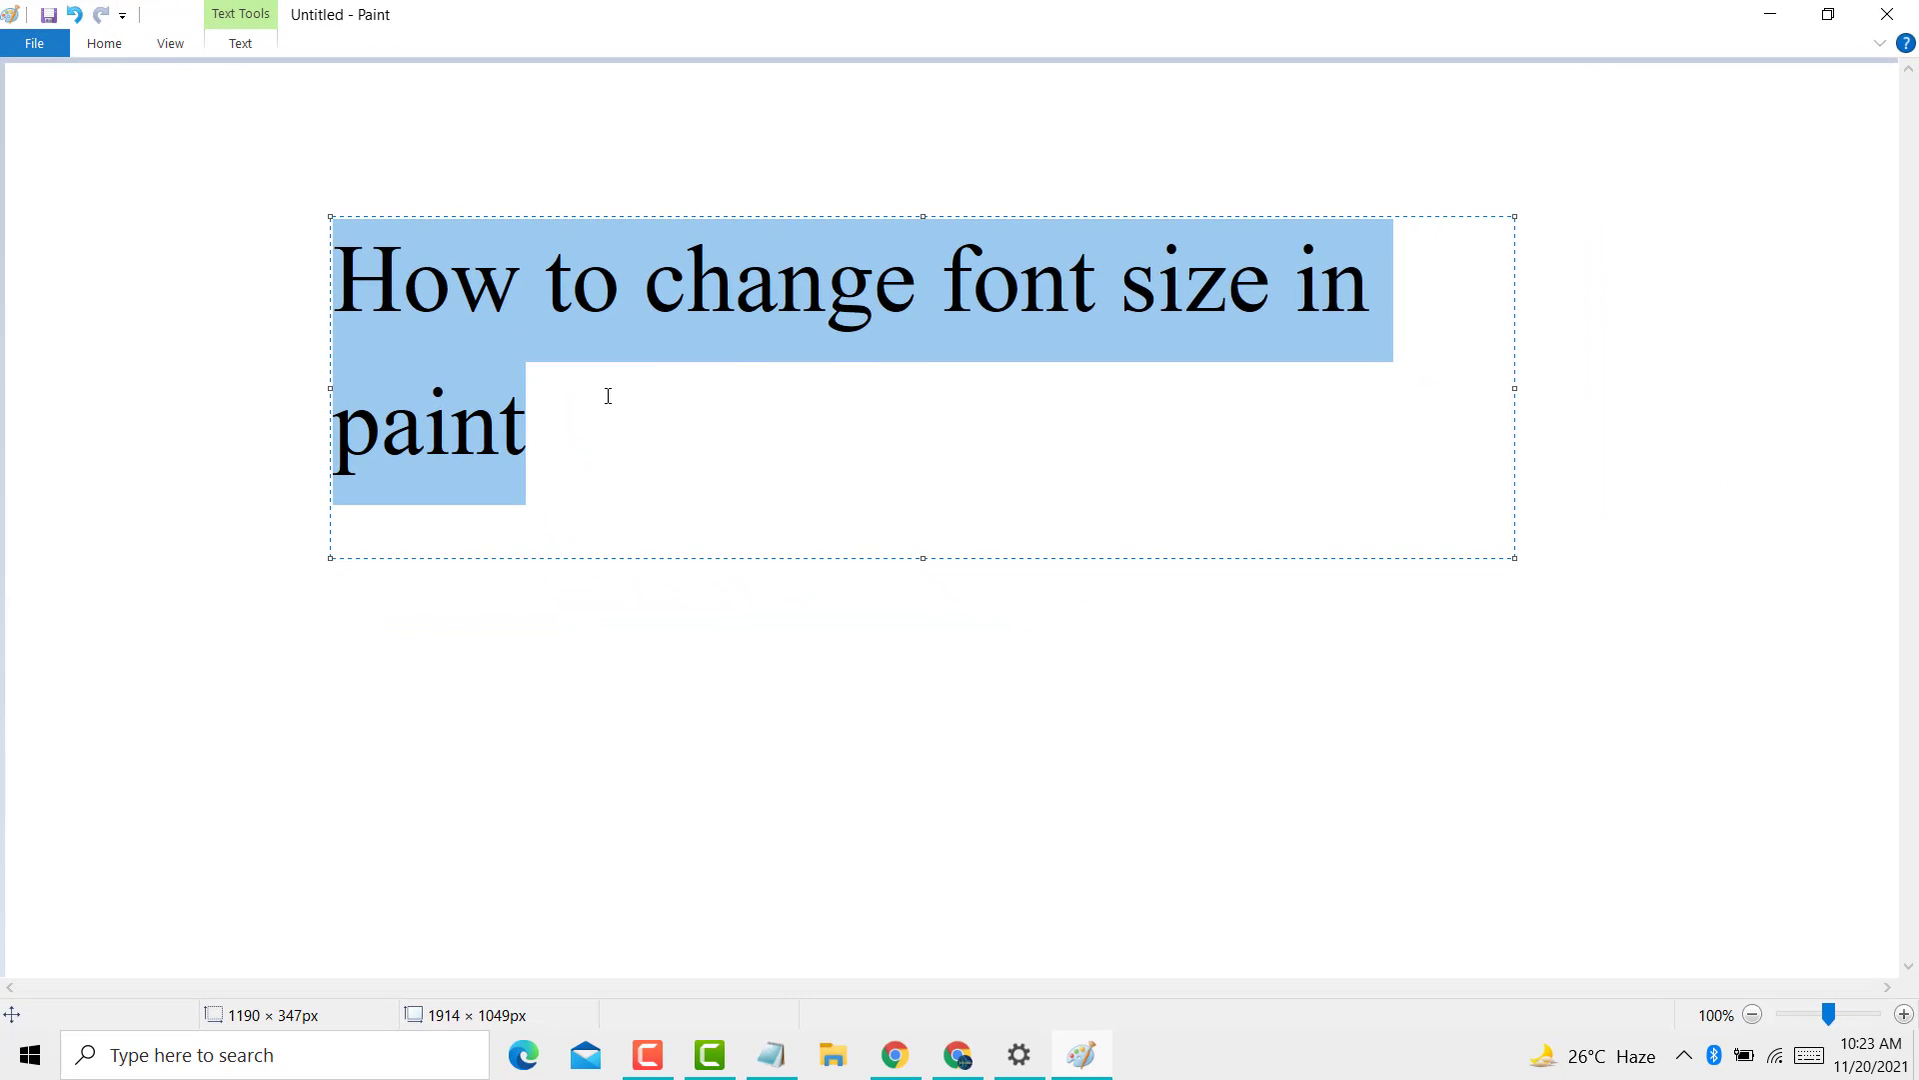
mouse_move(864, 966)
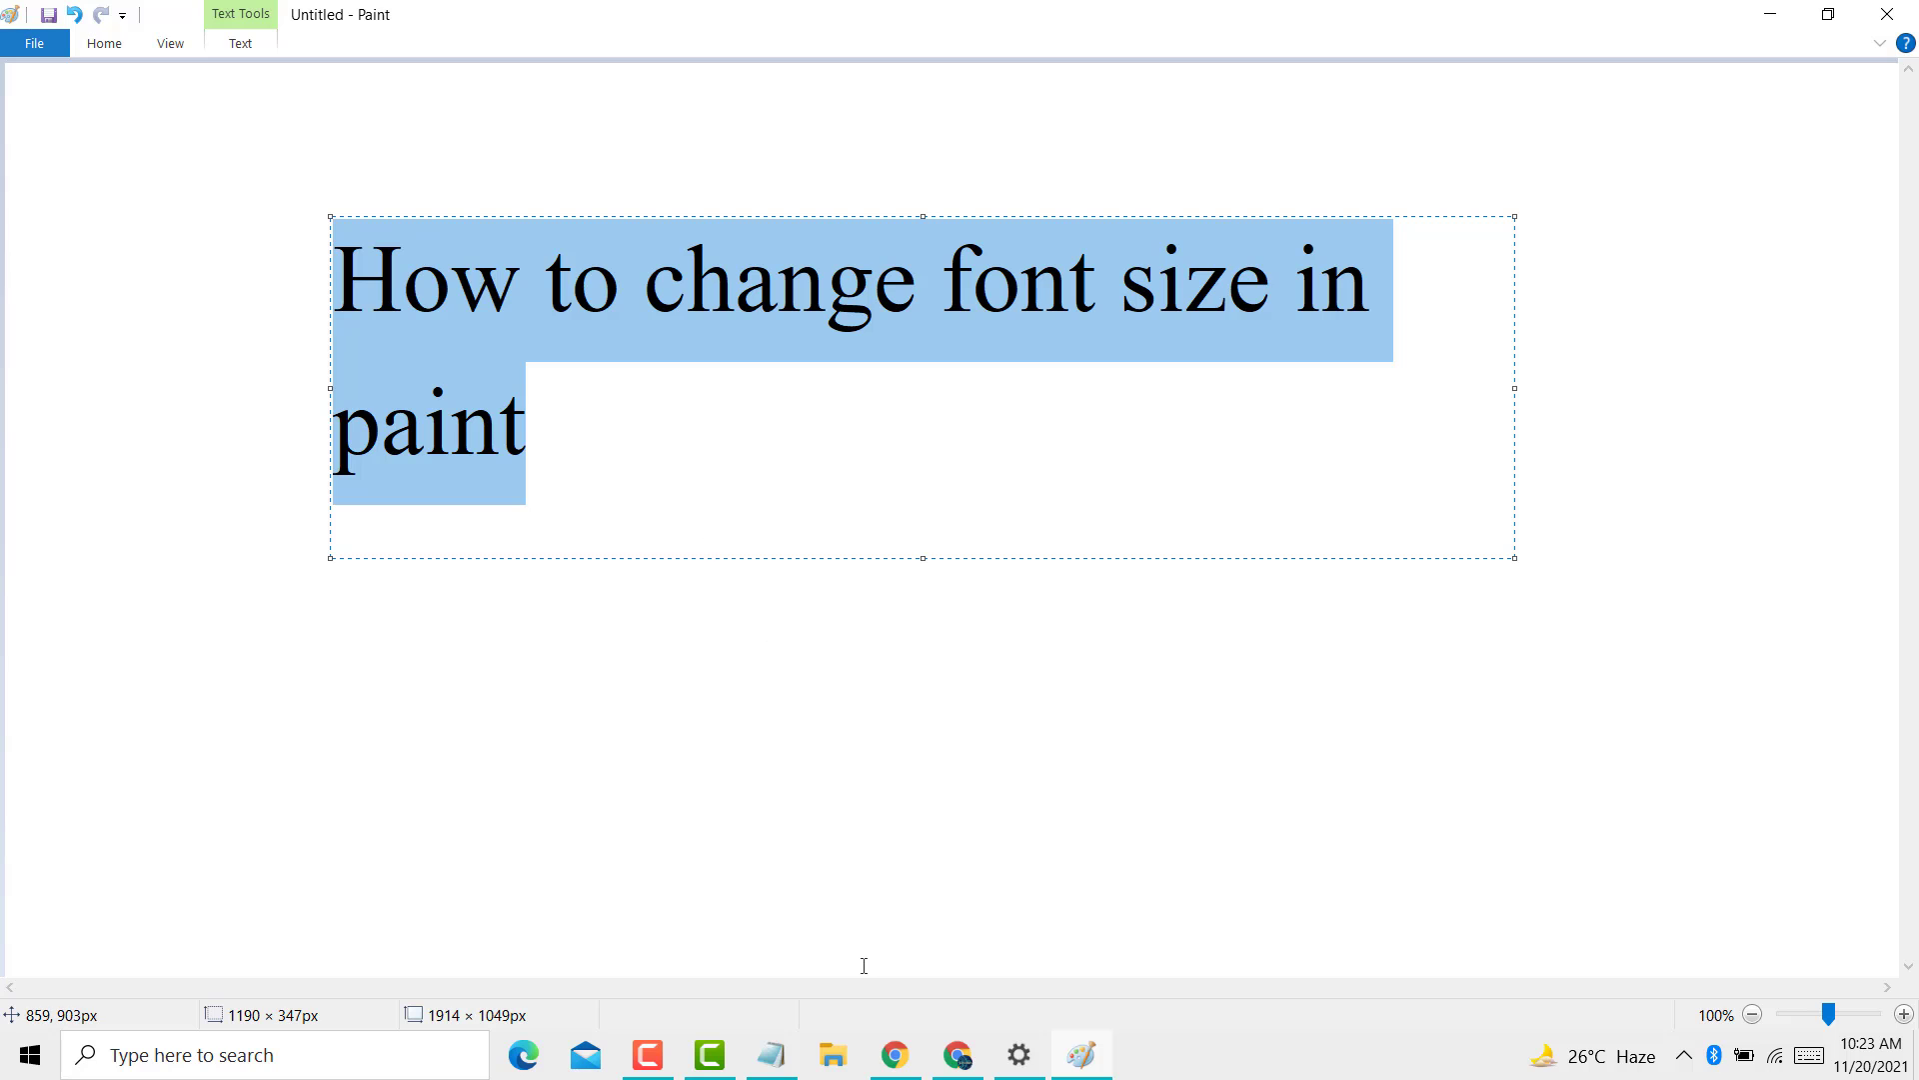
Restore the Notepad window with the same sentence over the 72 pt heading
click(772, 1055)
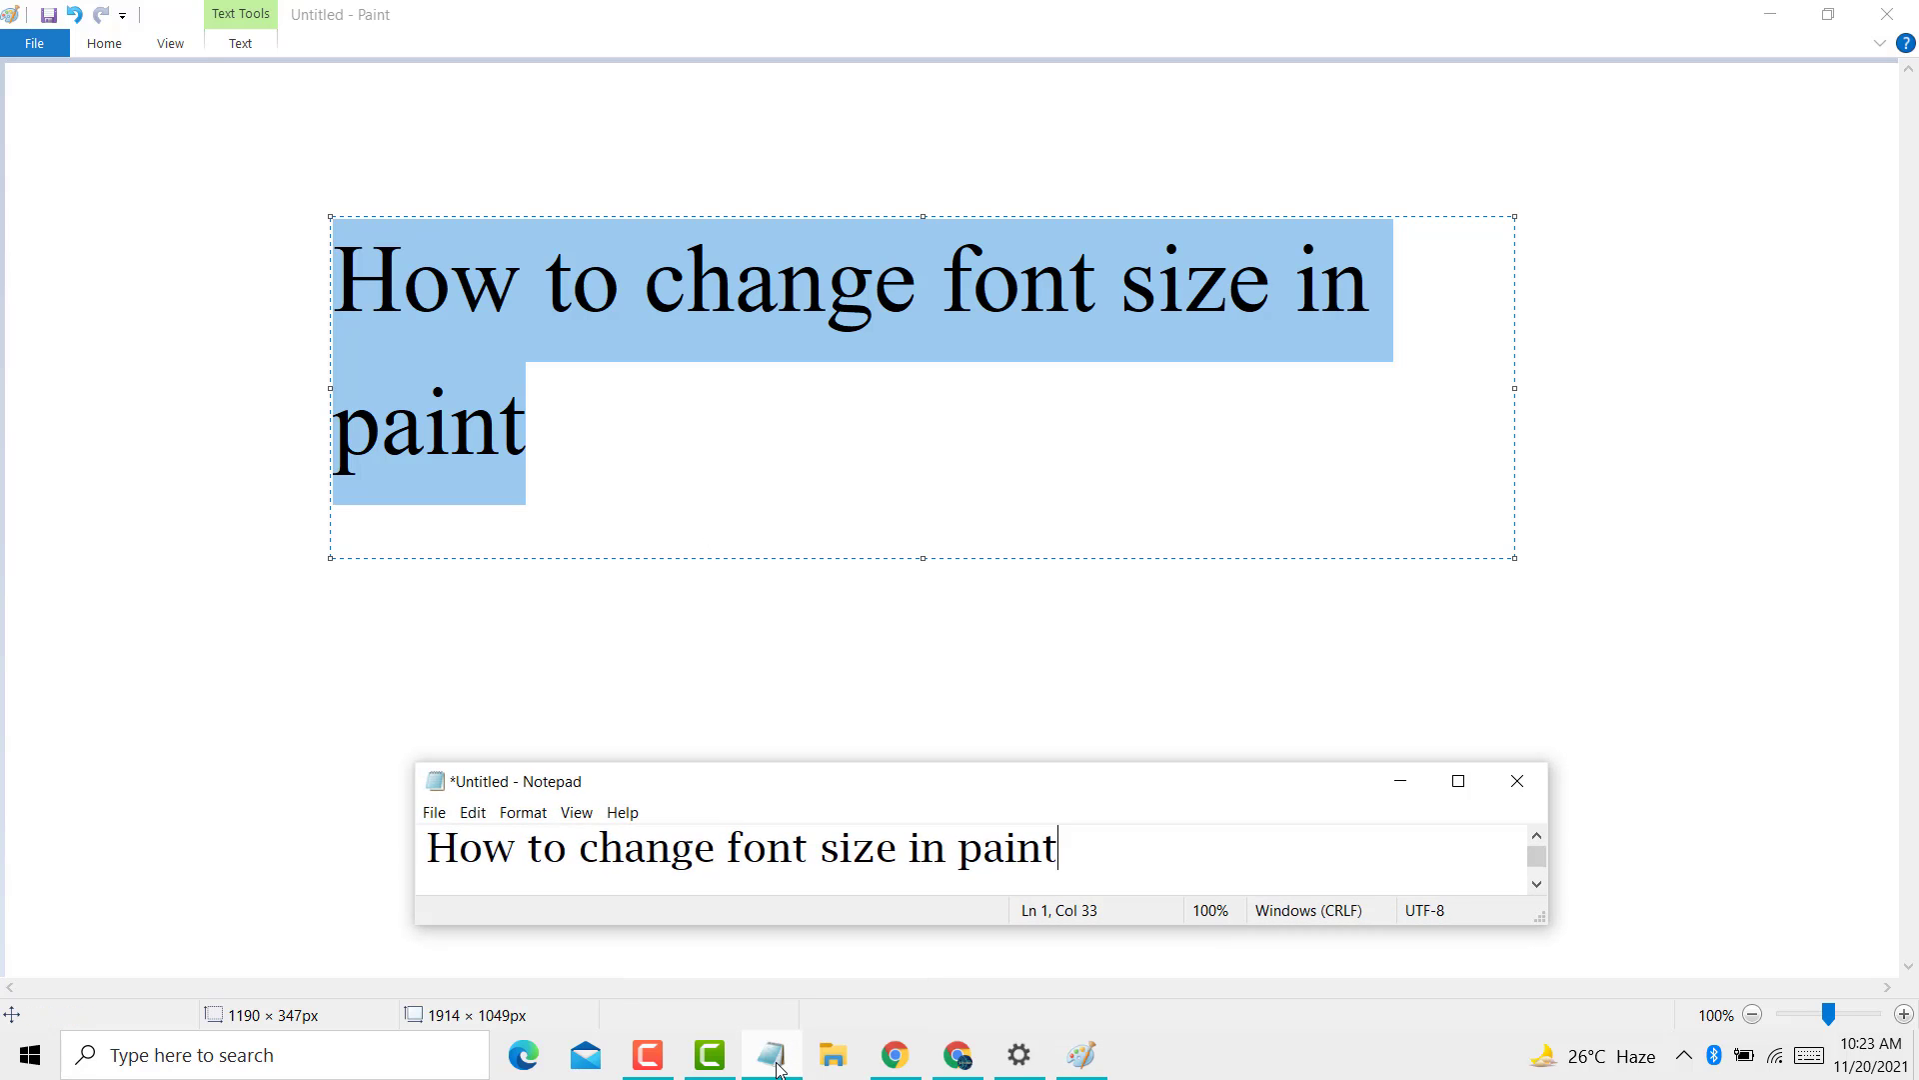
mouse_move(752, 1059)
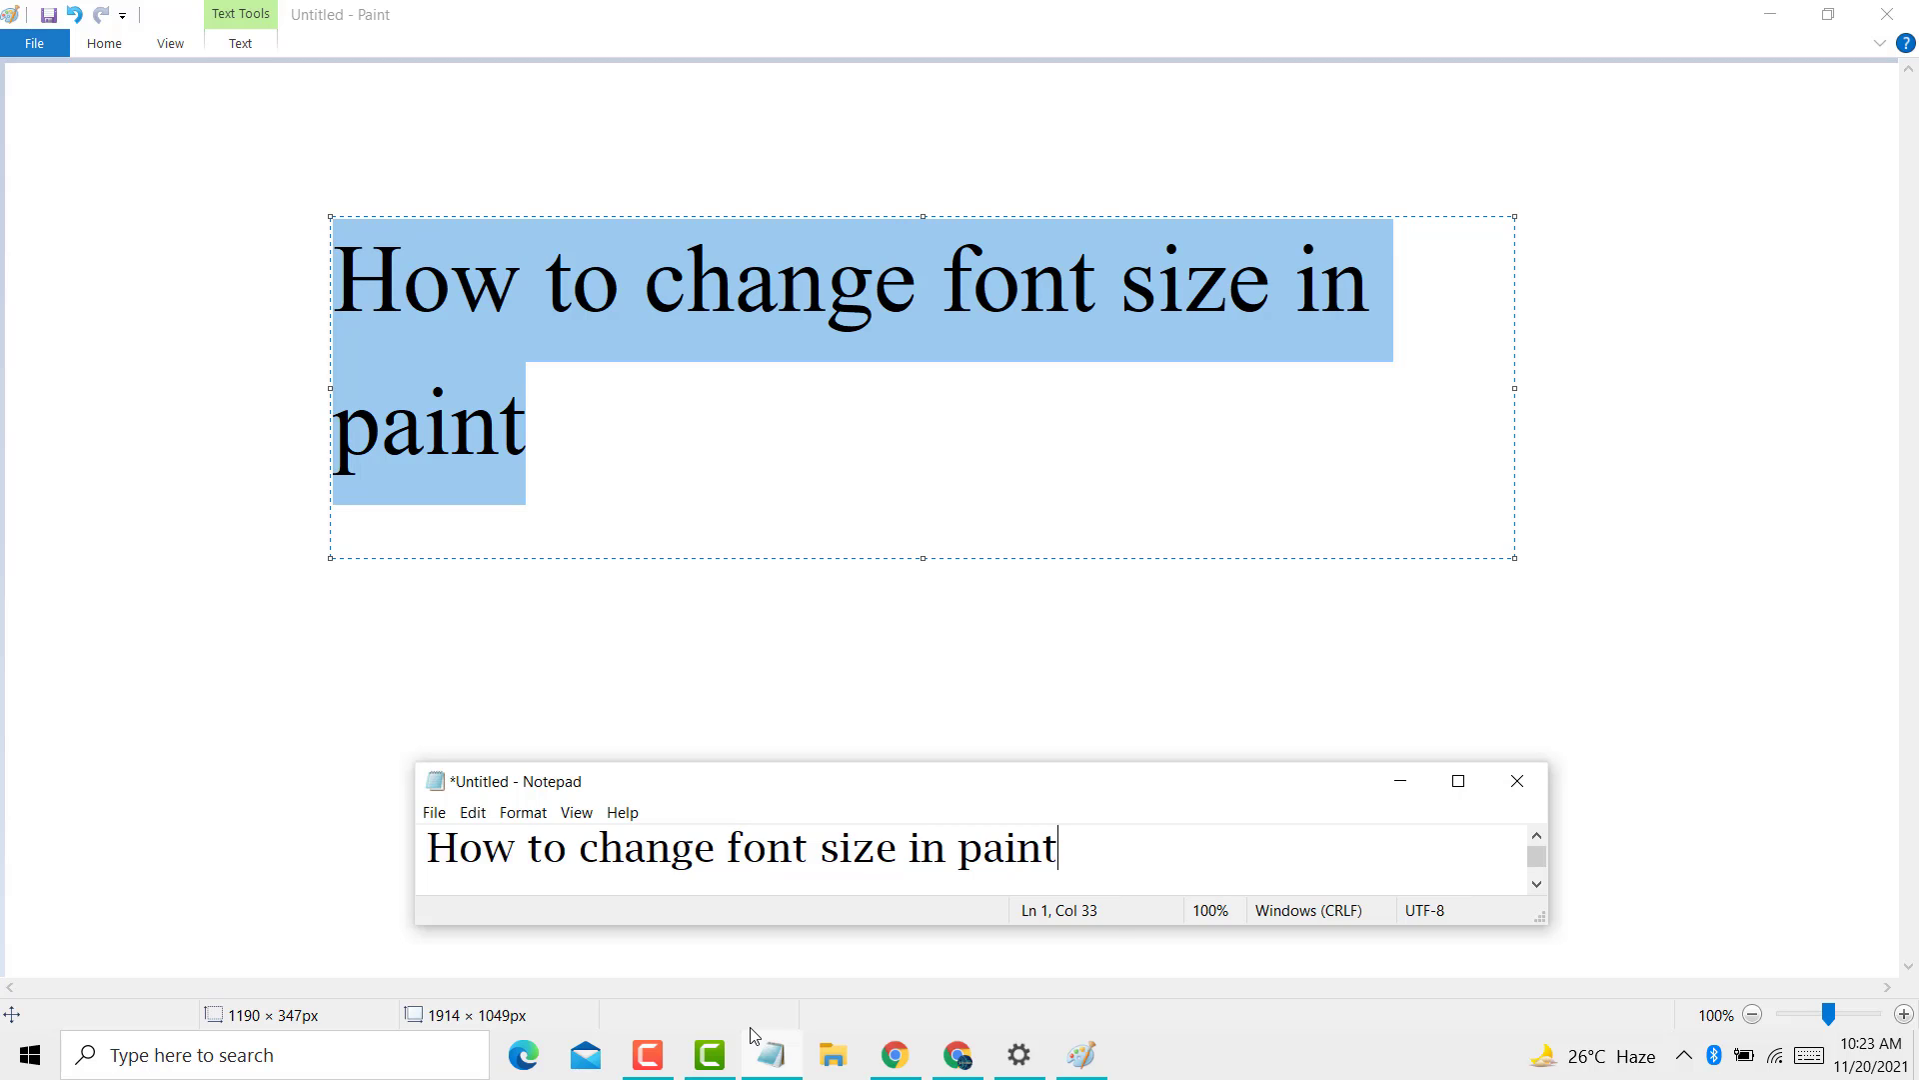
mouse_move(708, 1047)
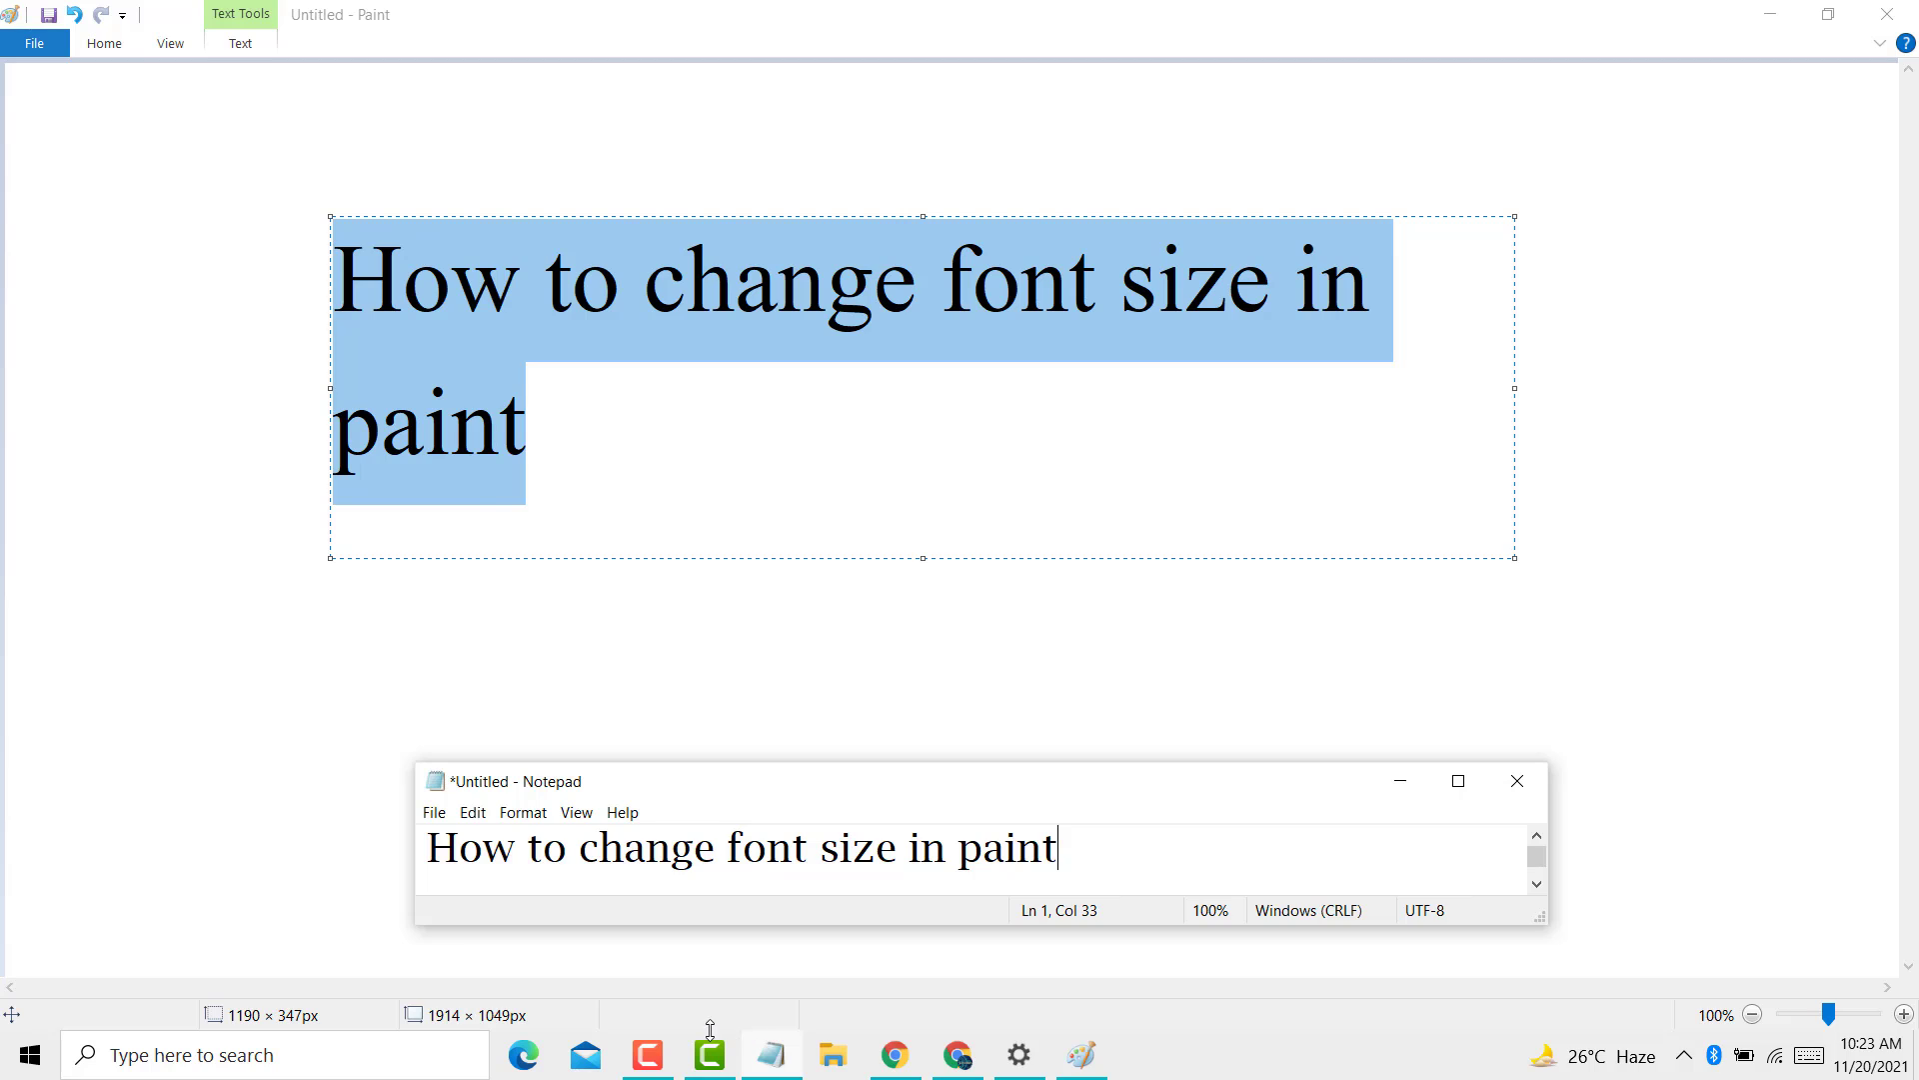